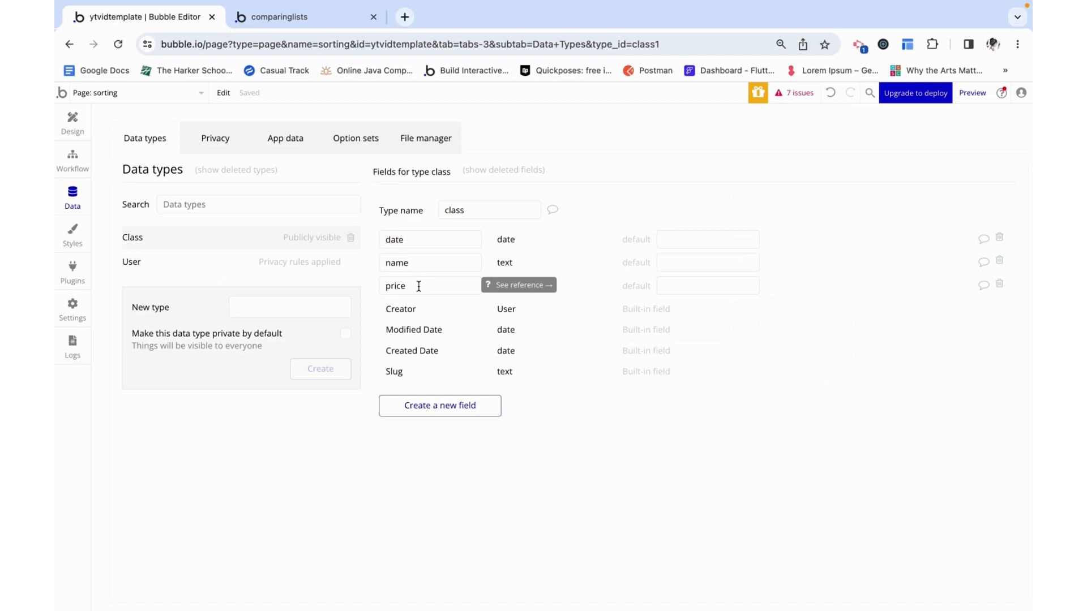
Step: Check the stored class entries in App data and the six classes shown in the running preview
click(286, 138)
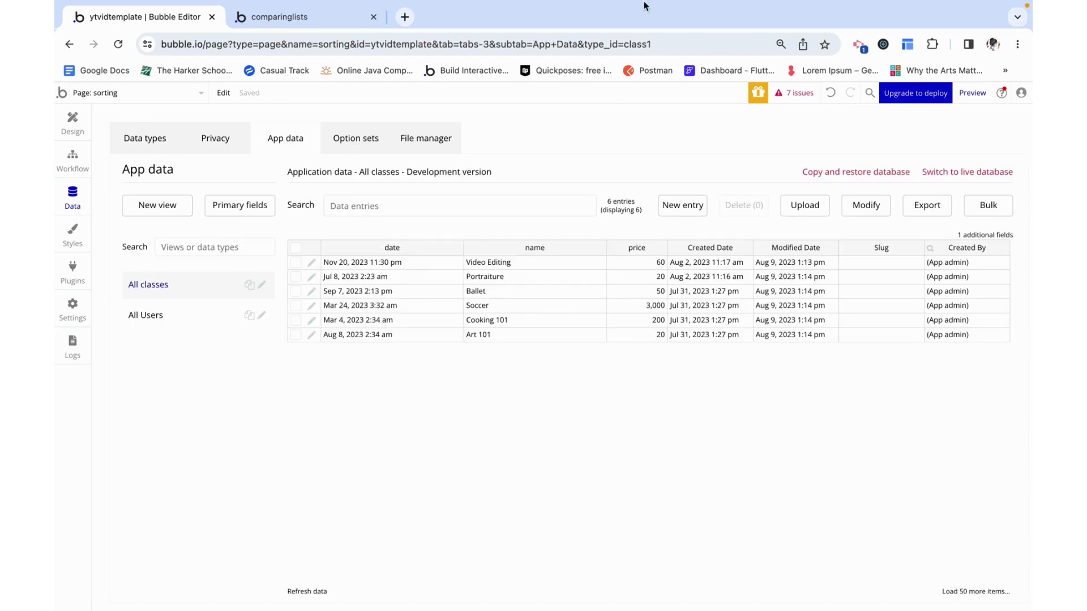
mouse_move(698, 417)
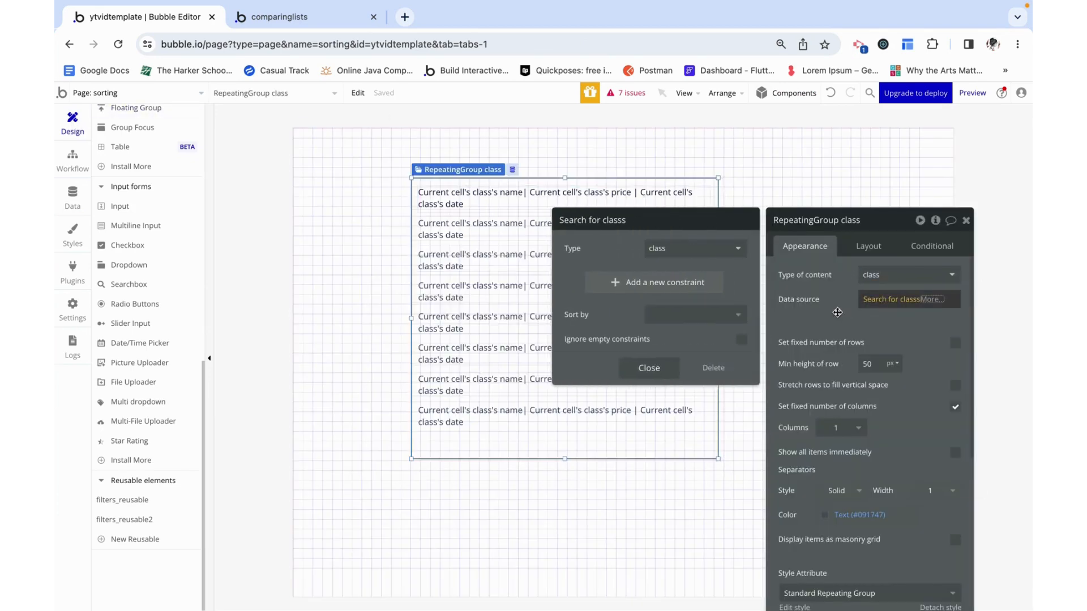
click(649, 368)
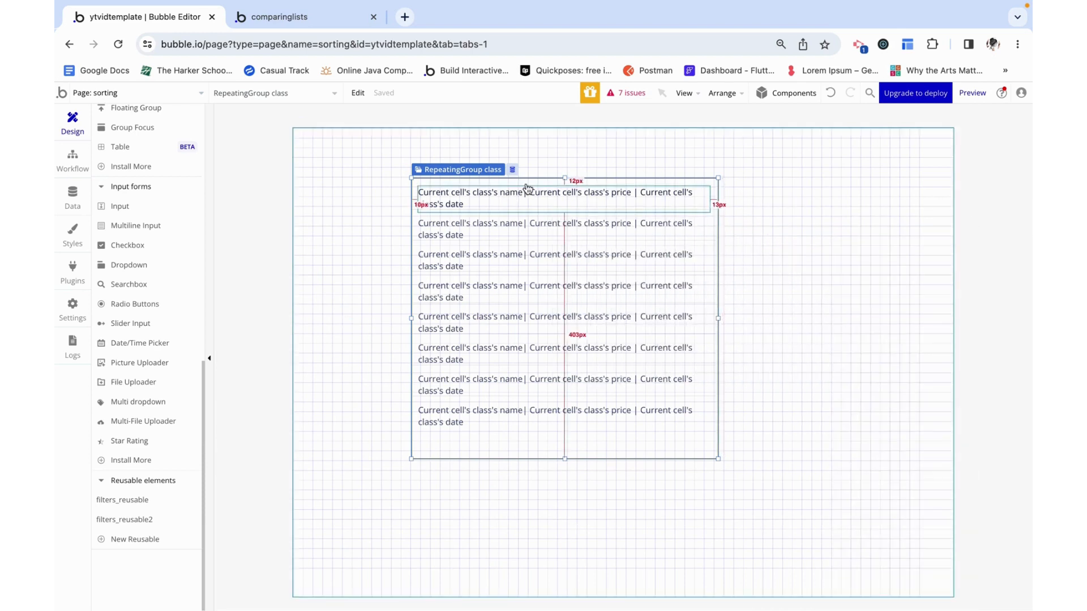
click(305, 17)
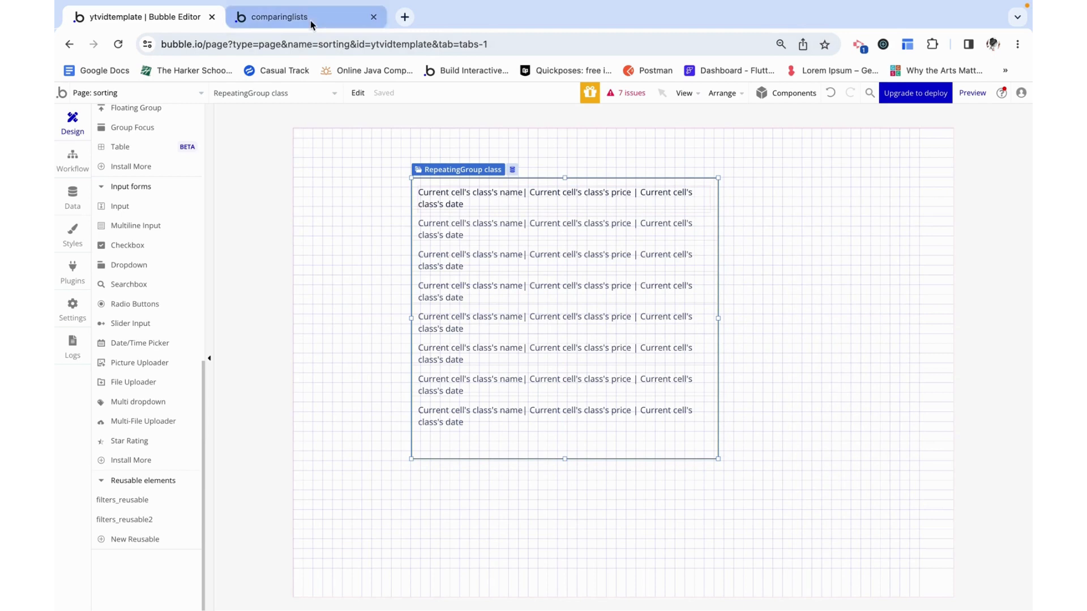
click(280, 17)
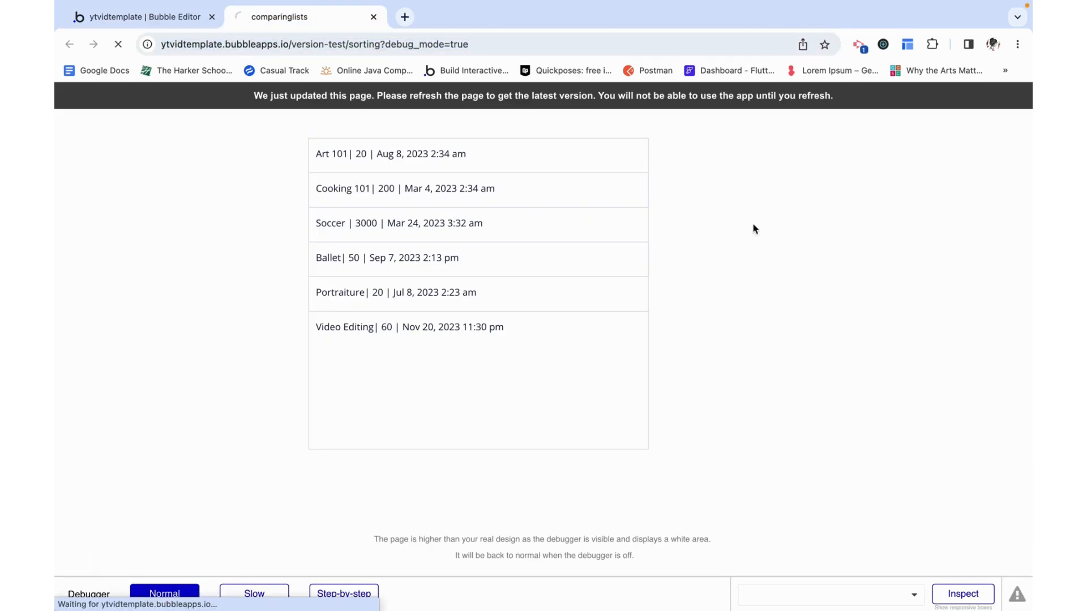
click(139, 17)
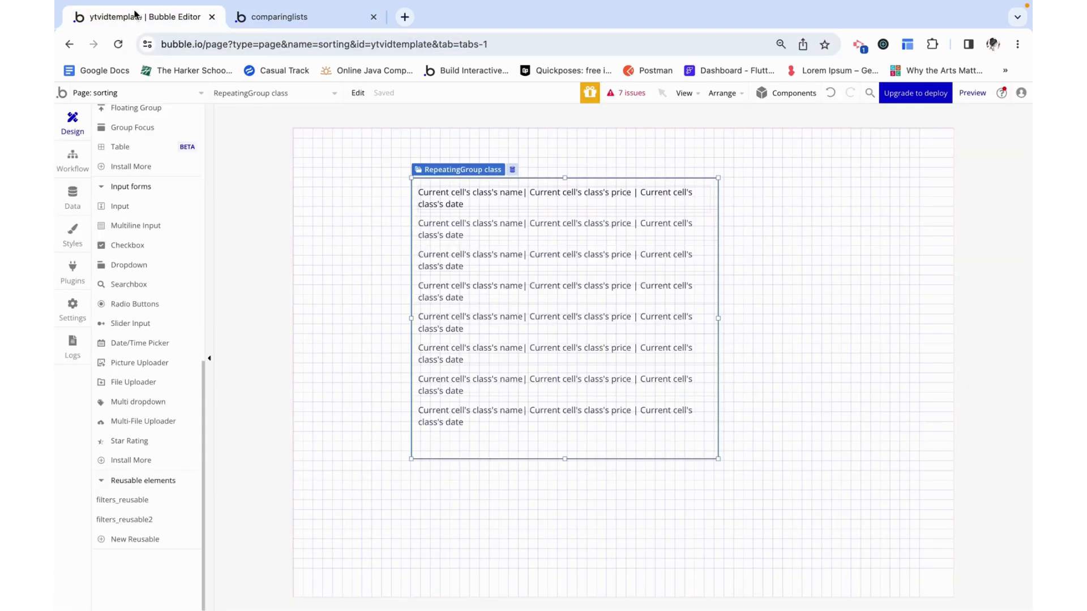
mouse_move(139, 342)
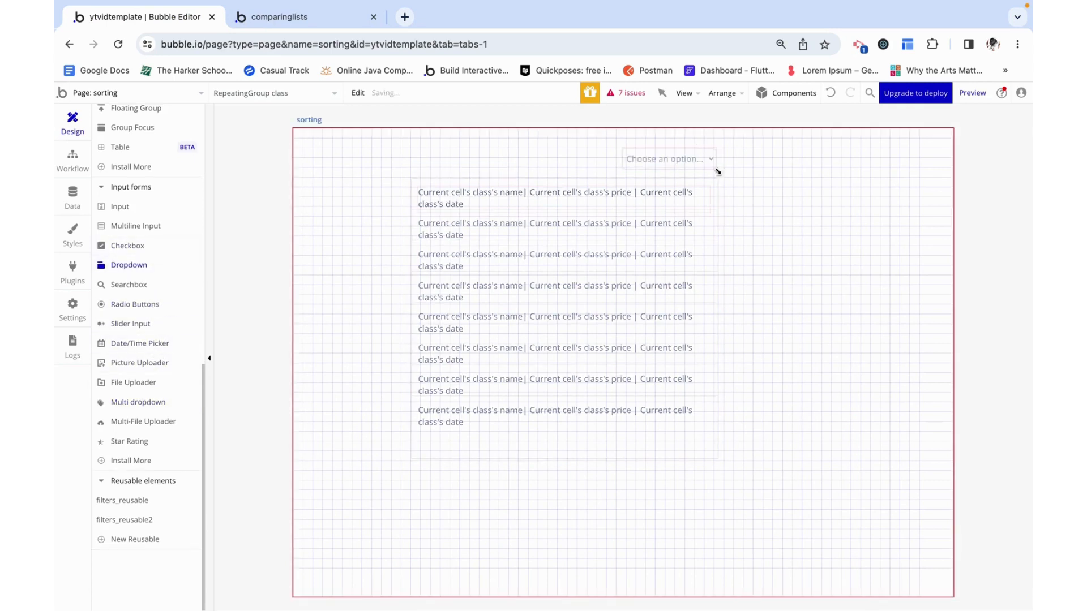
Step: Place a dropdown above the class repeating group, typing then clearing a 'lowest price' static choice
click(668, 159)
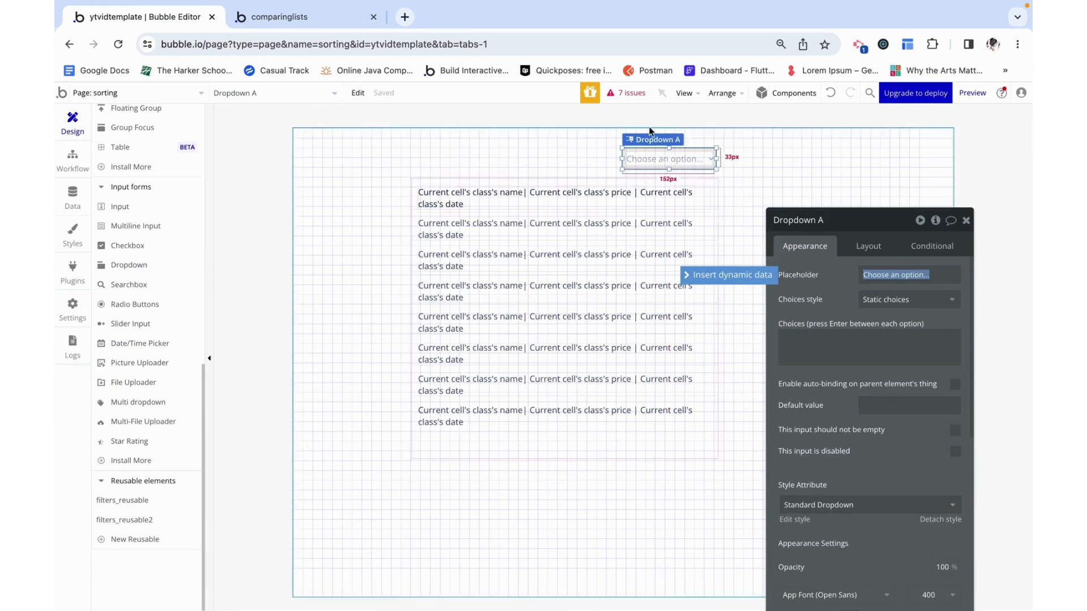
click(868, 347)
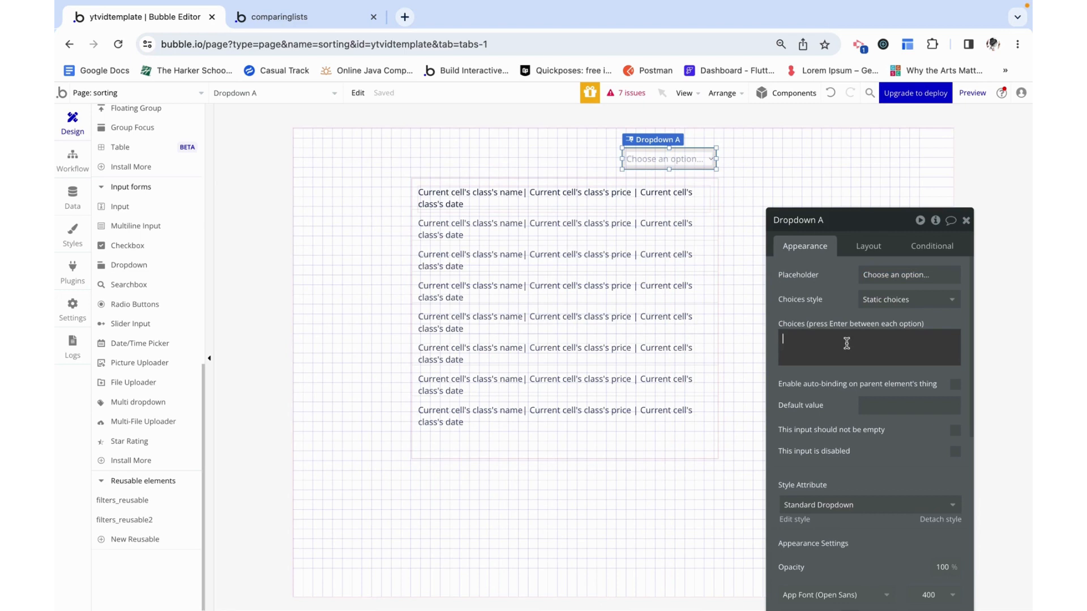
text(lowest ;pr)
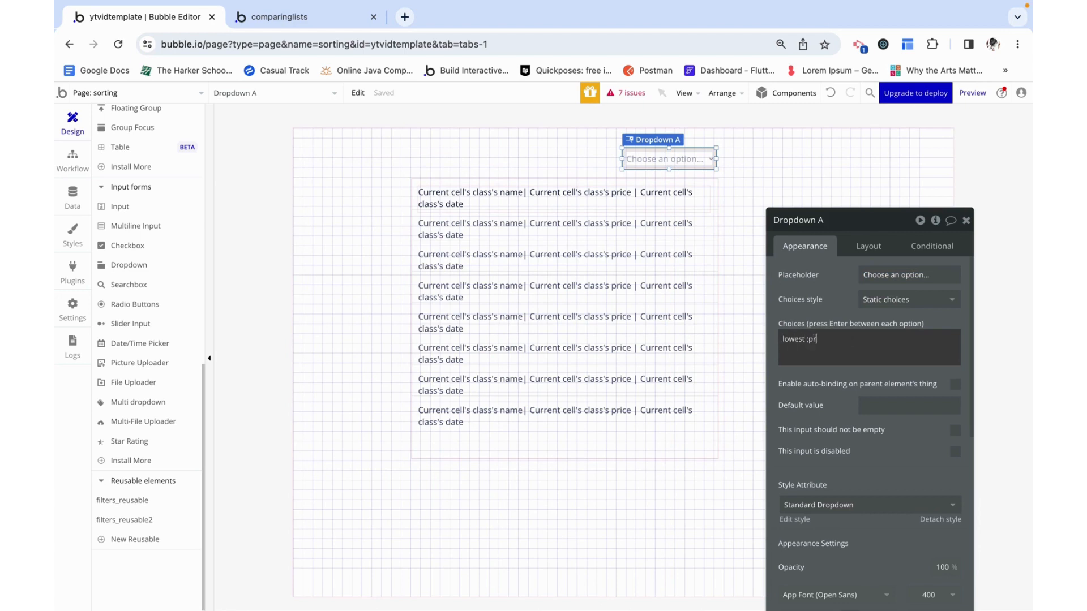
text(p[r)
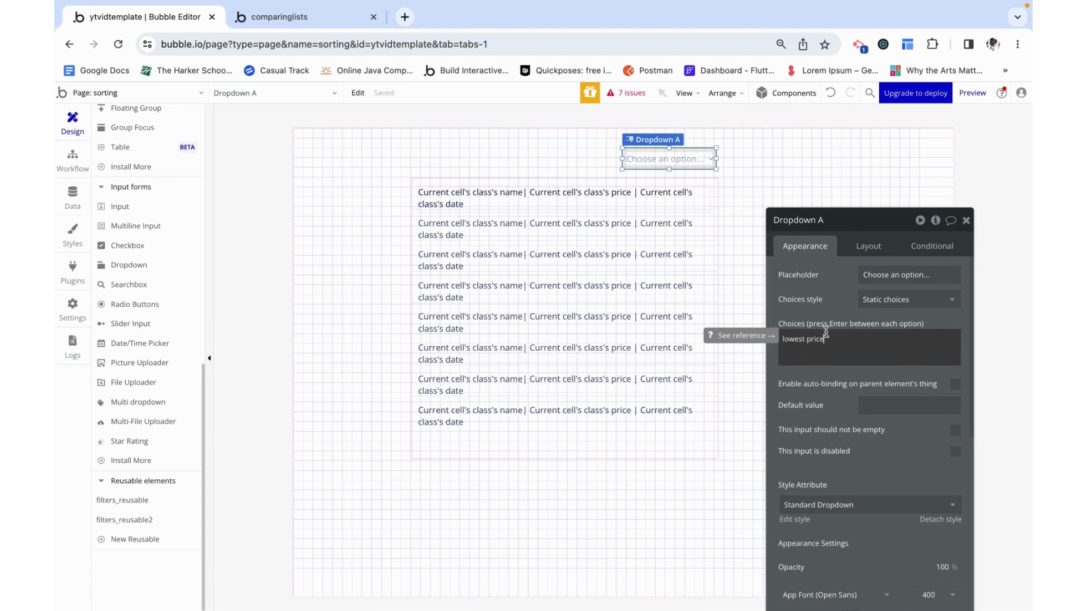
double_click(807, 339)
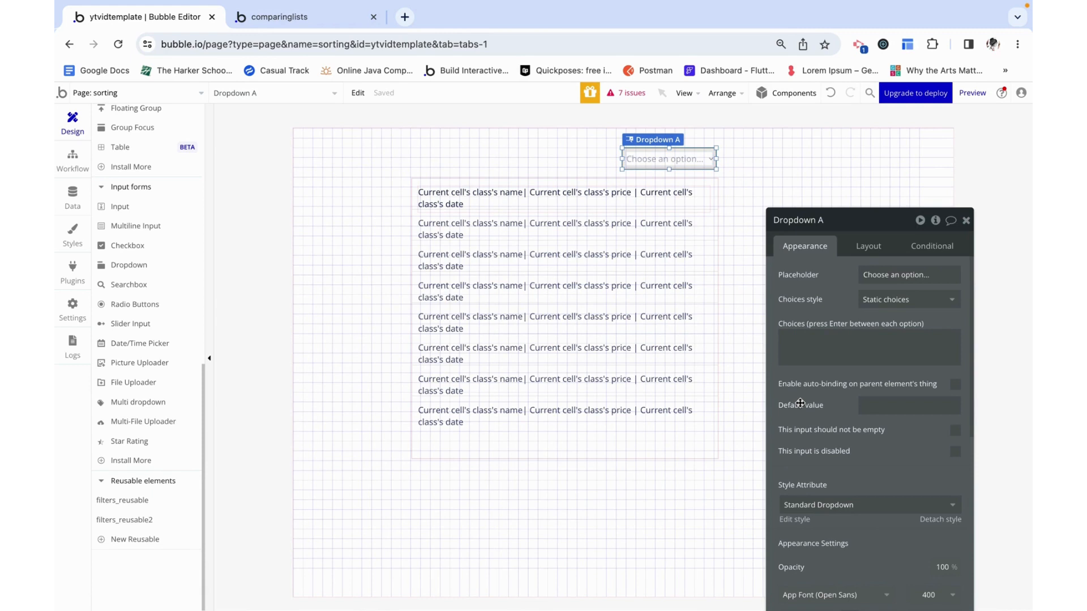
click(869, 347)
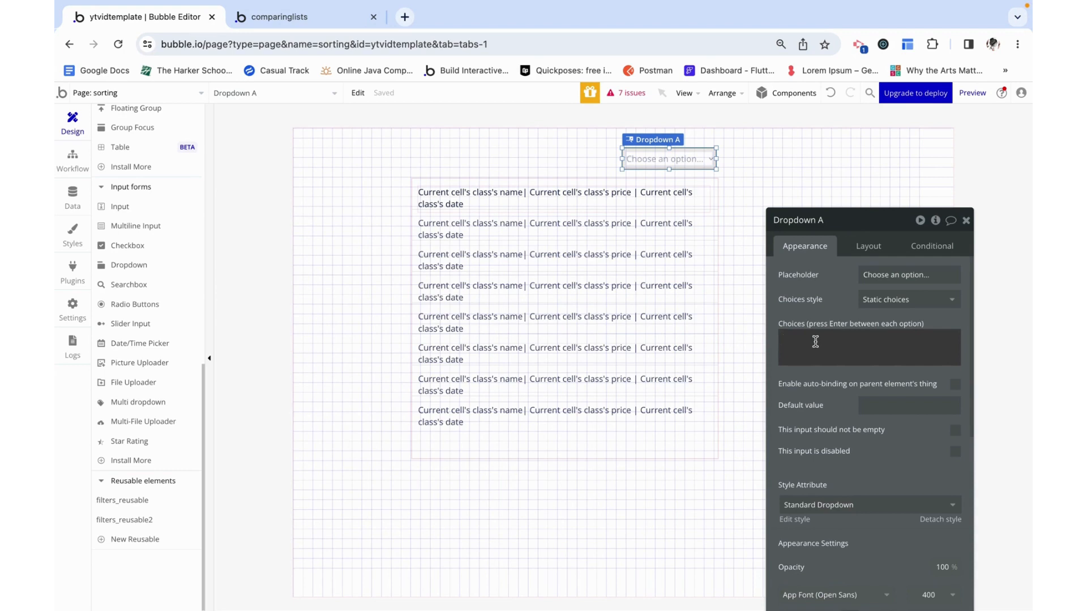
mouse_move(888, 310)
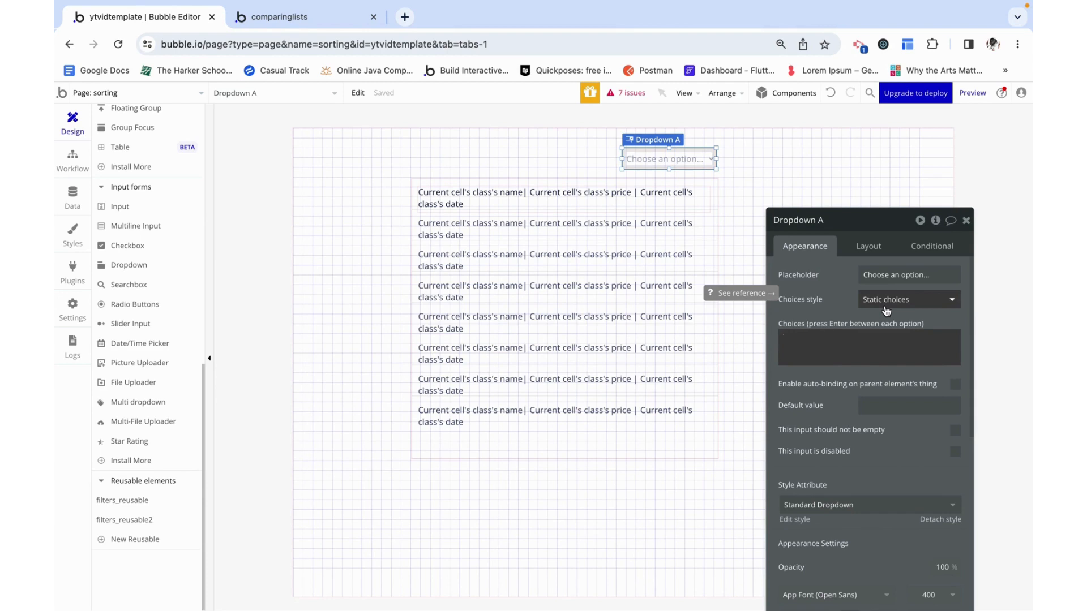
Step: Switch the dropdown to dynamic choices with placeholder Sort, naming it Dropdown Sort
click(909, 299)
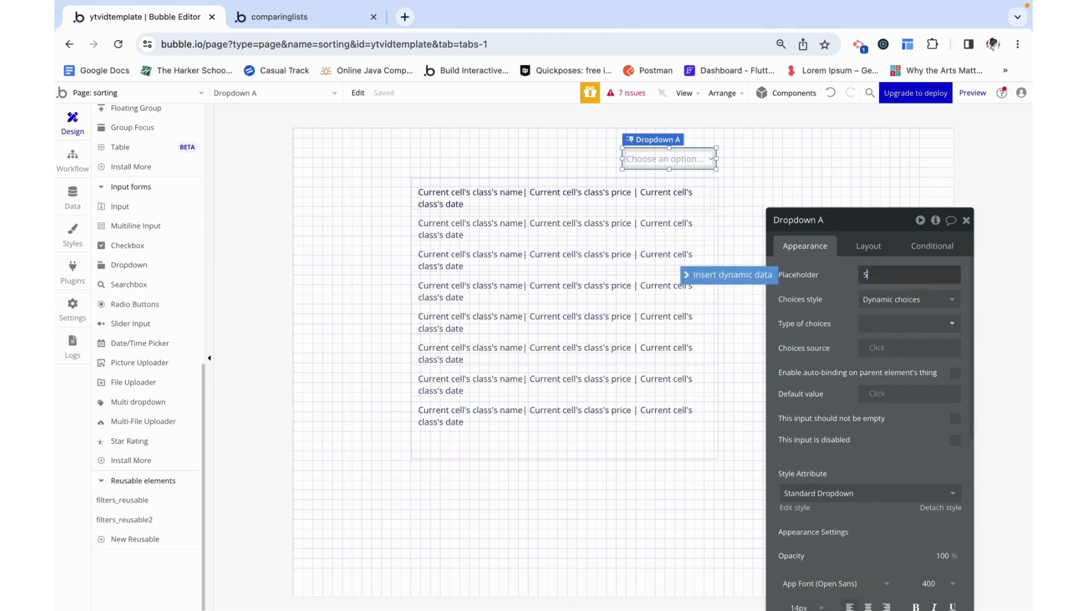
text(Sort)
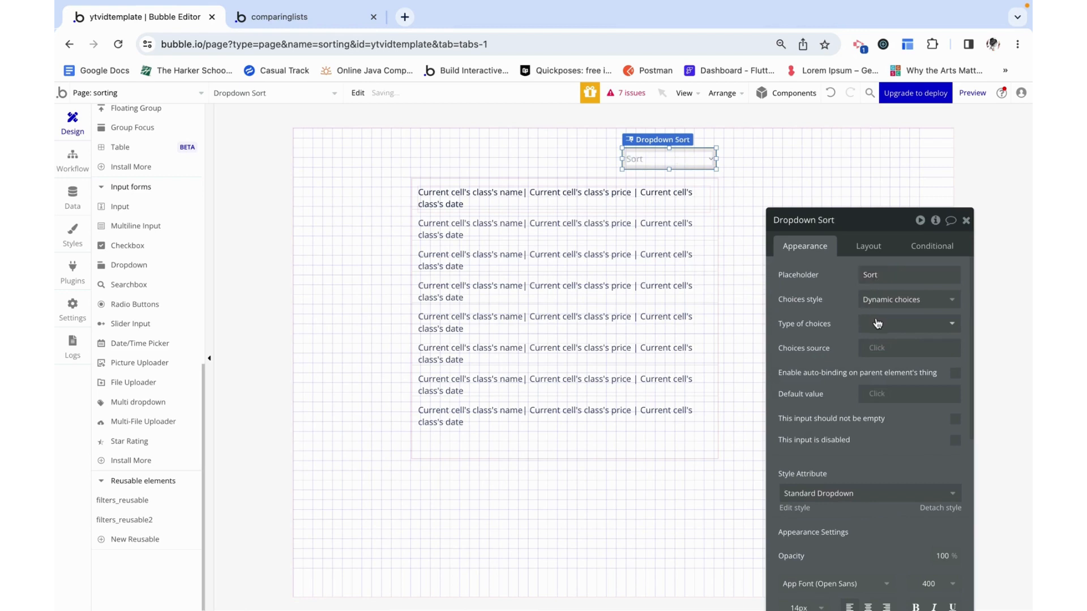
click(908, 324)
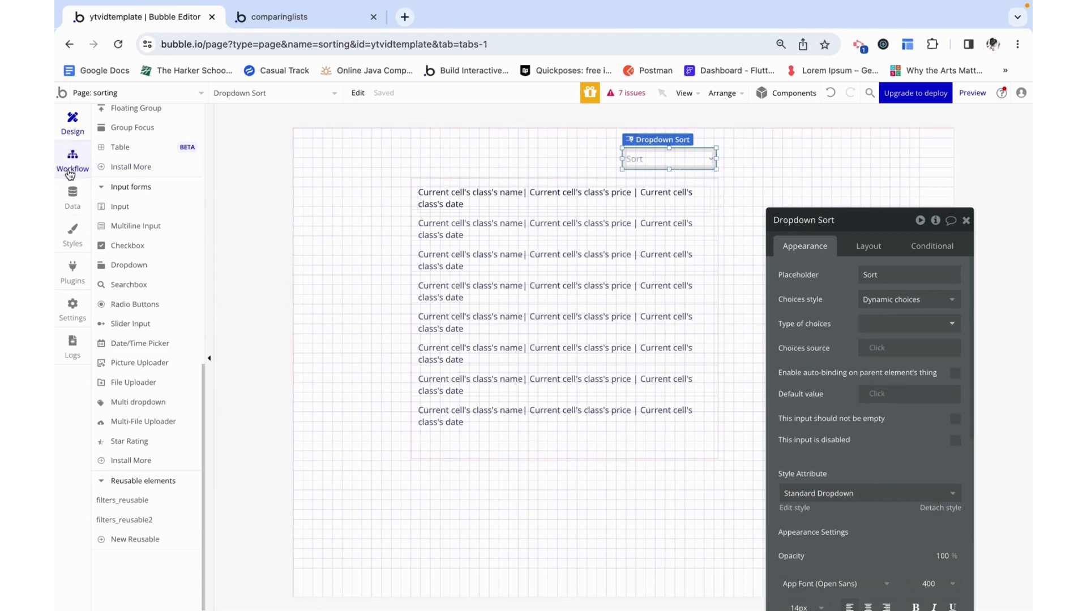
Step: Create a new option set named SortOptions under Data > Option sets
click(72, 197)
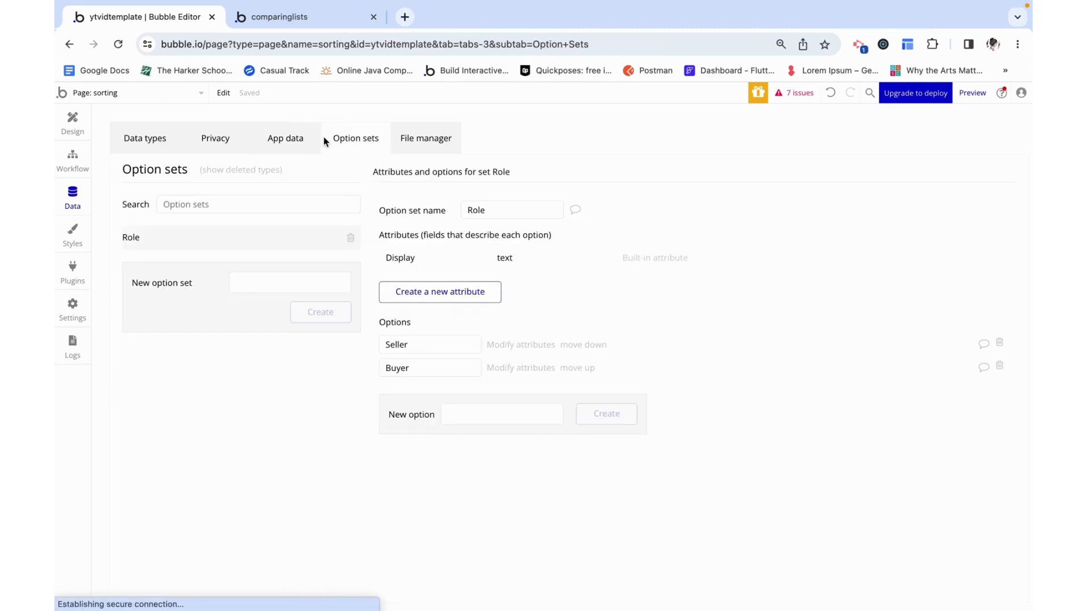
click(289, 282)
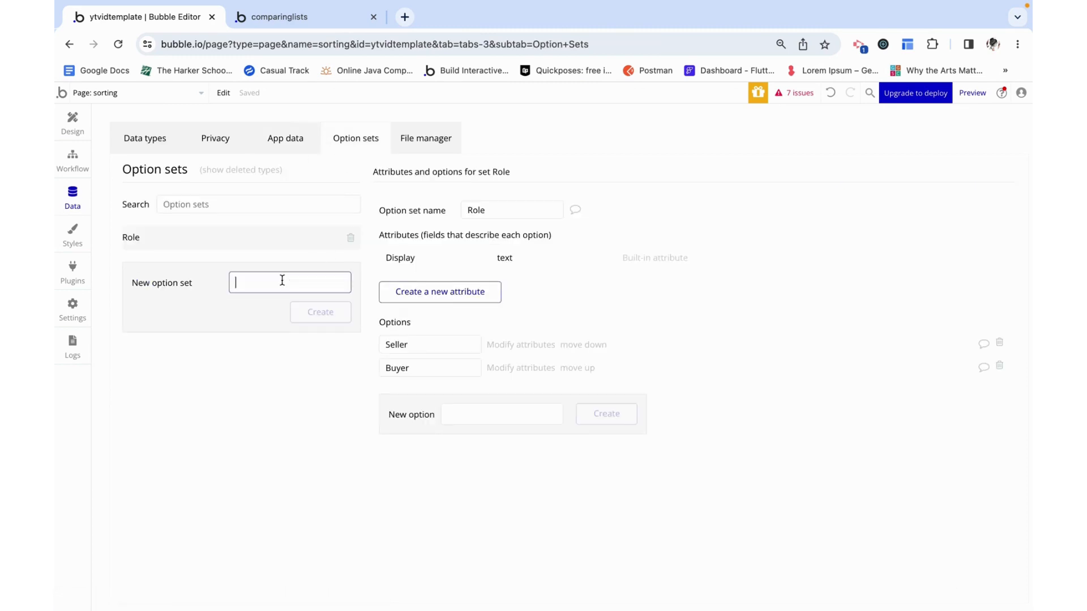
text(SortOptions)
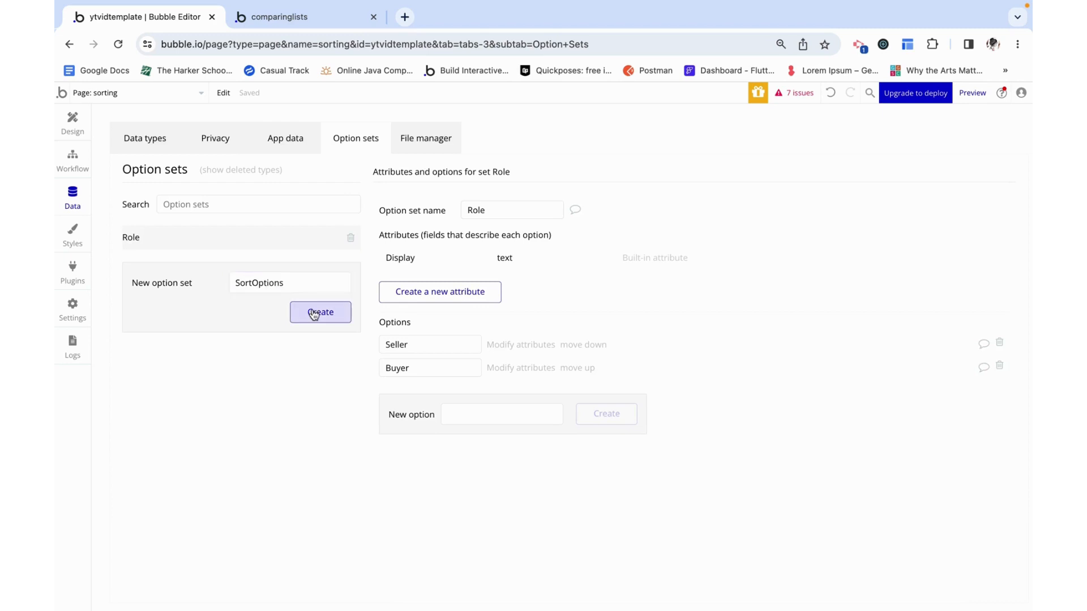
click(320, 313)
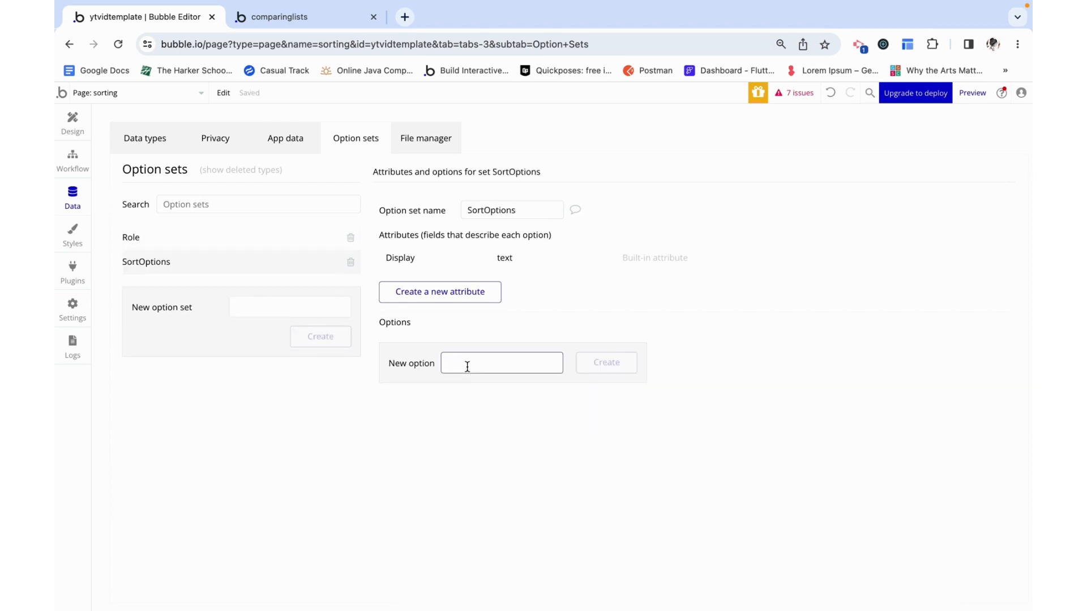
Step: Add the options lowest price, highest price, closest start date and latest start date
text(lowest pric)
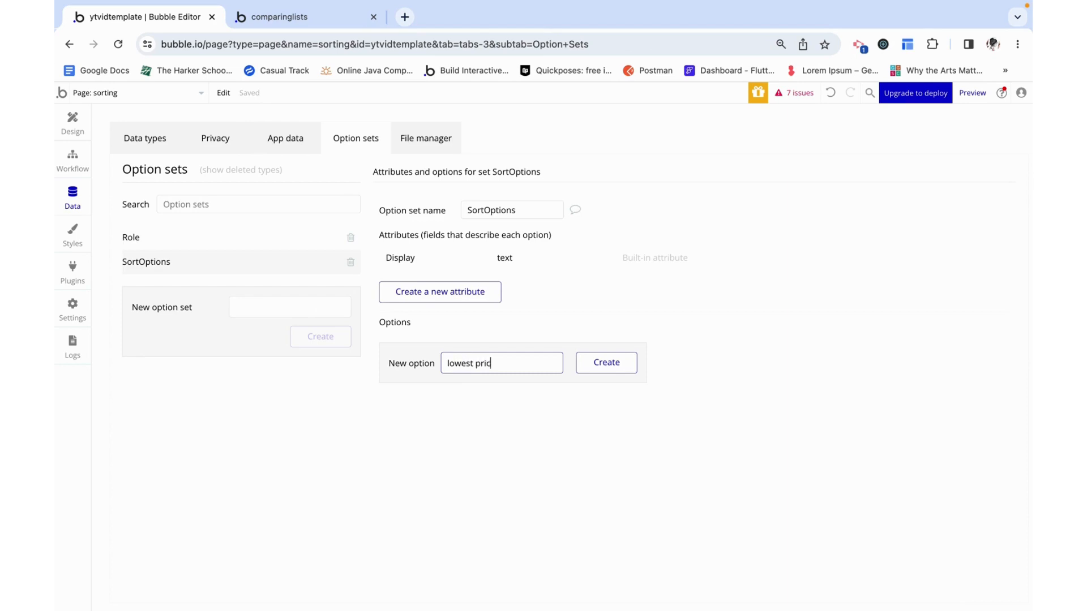
click(604, 363)
text(highest price)
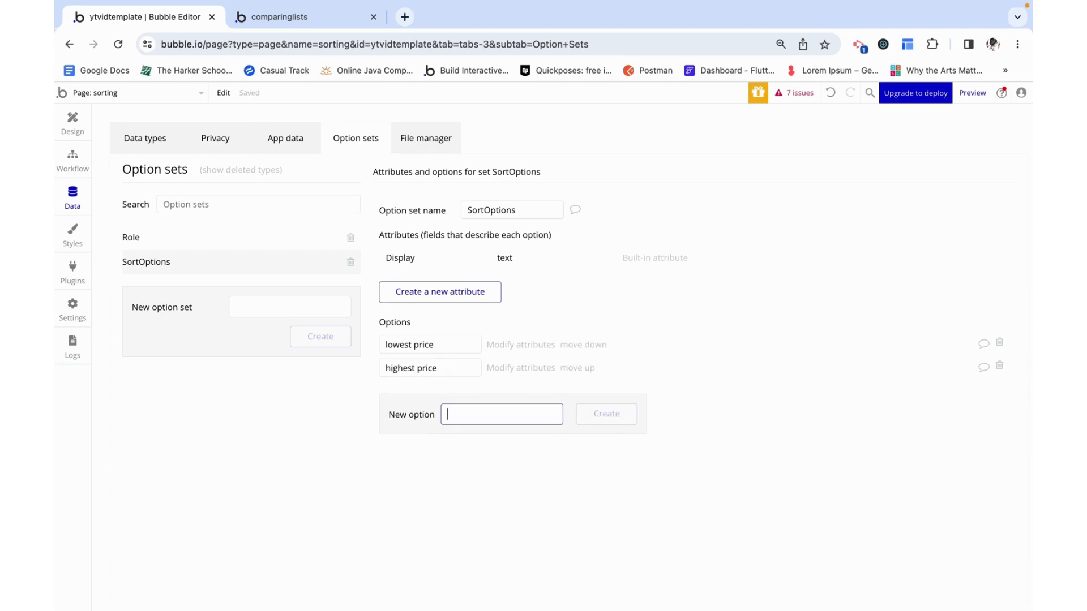
text(close)
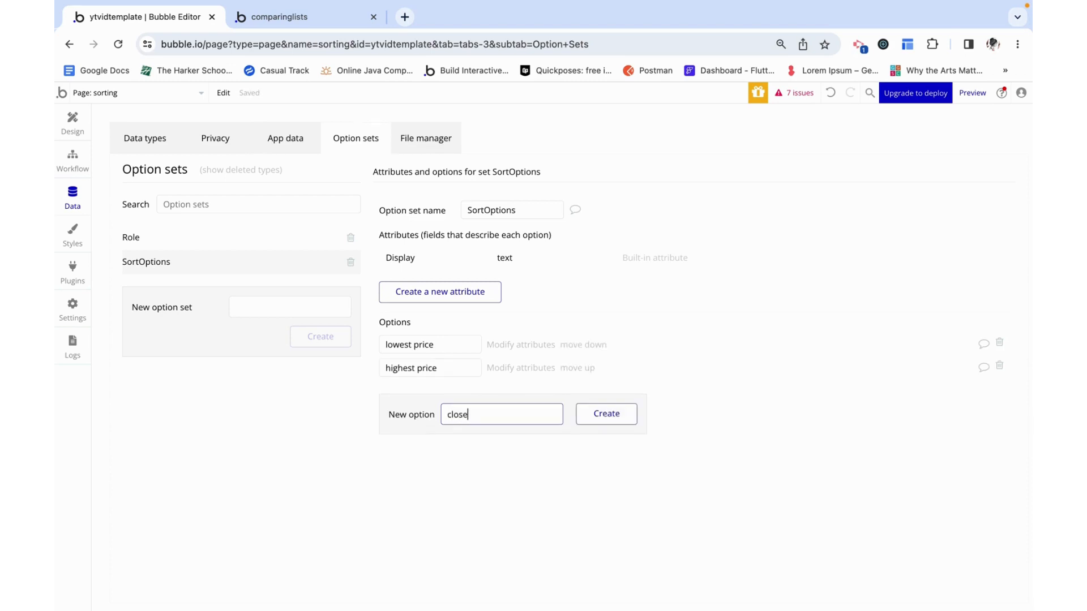
click(604, 414)
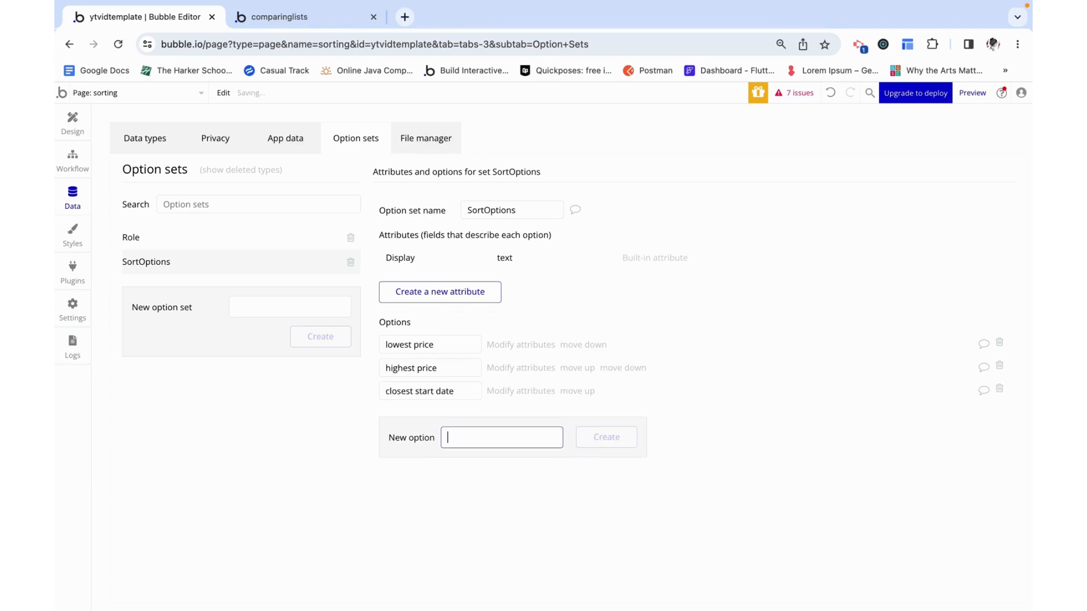
text(latest d)
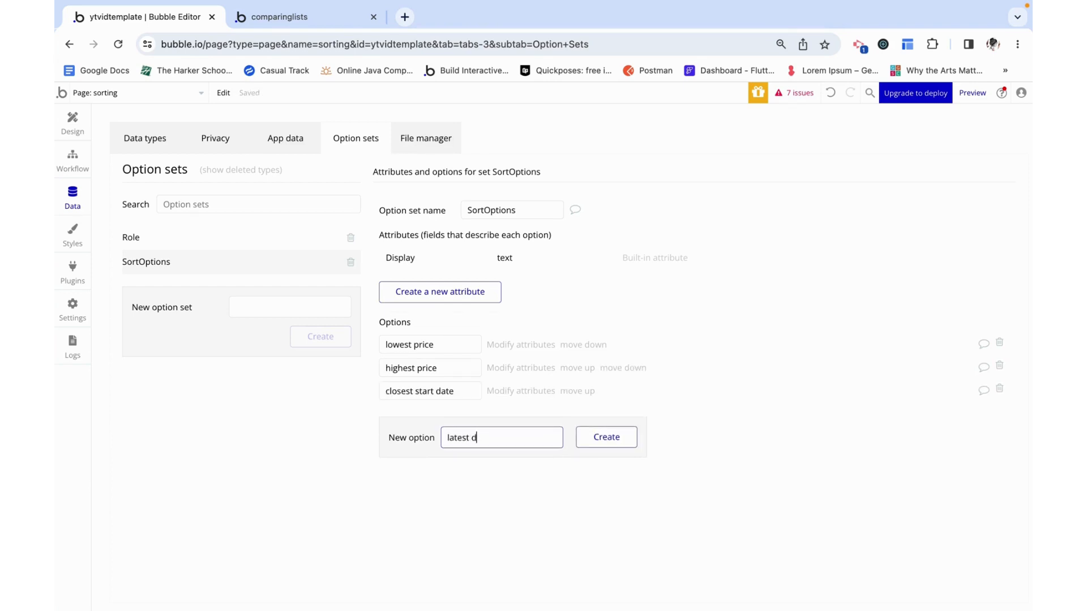
click(605, 437)
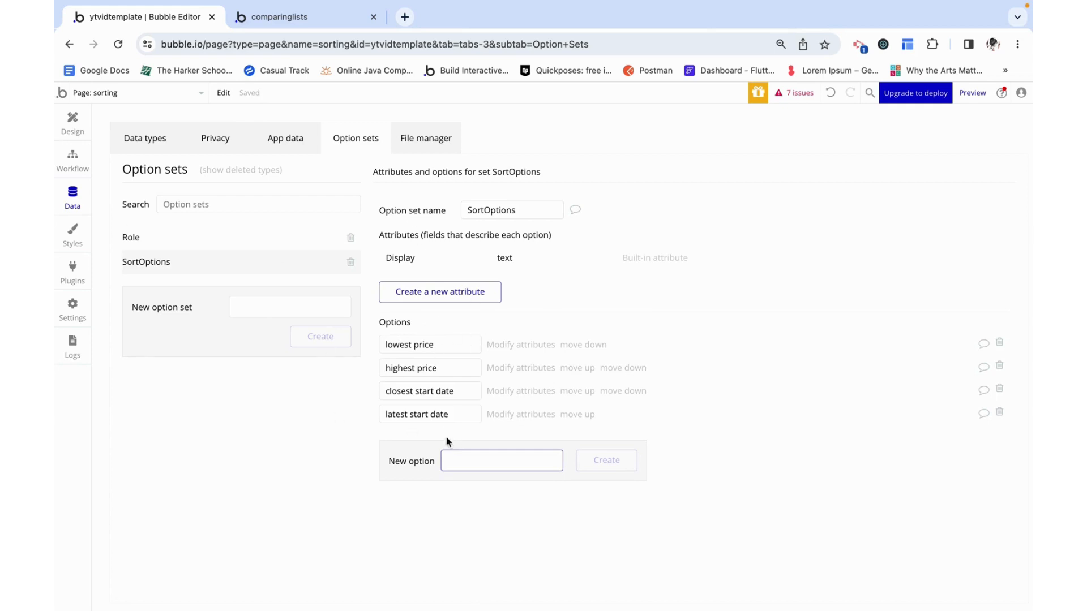
mouse_move(516, 273)
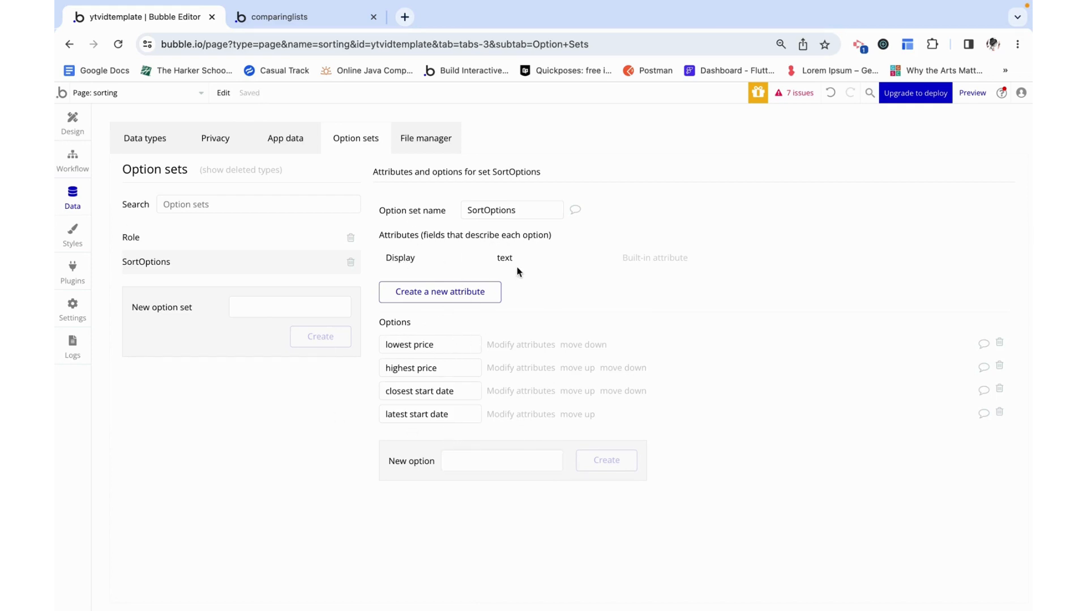
mouse_move(499, 257)
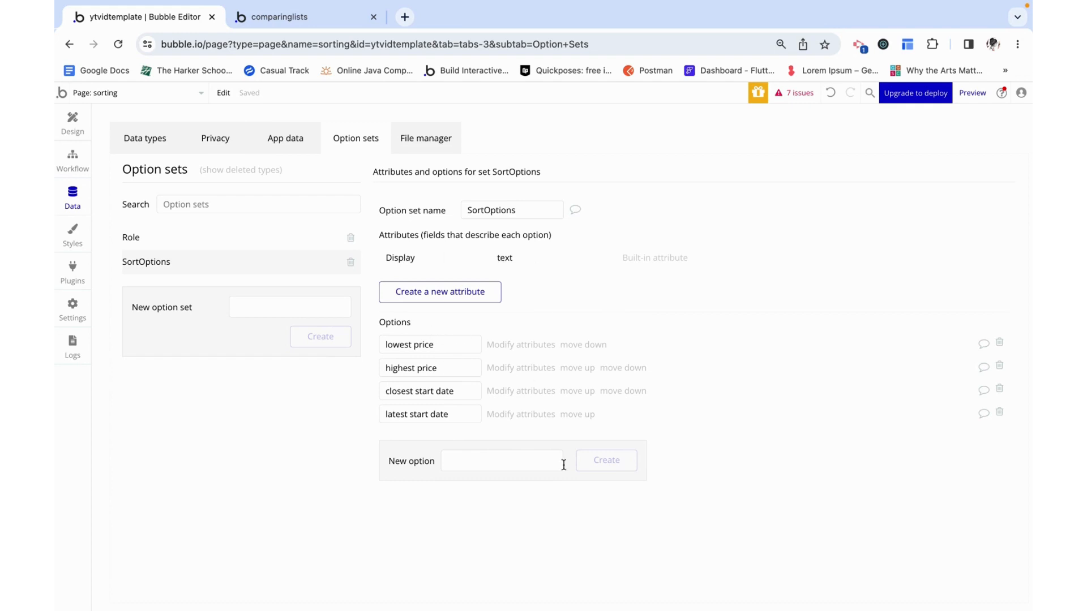
Step: Review the option names, highlighting lowest and highest in the price options
double_click(422, 345)
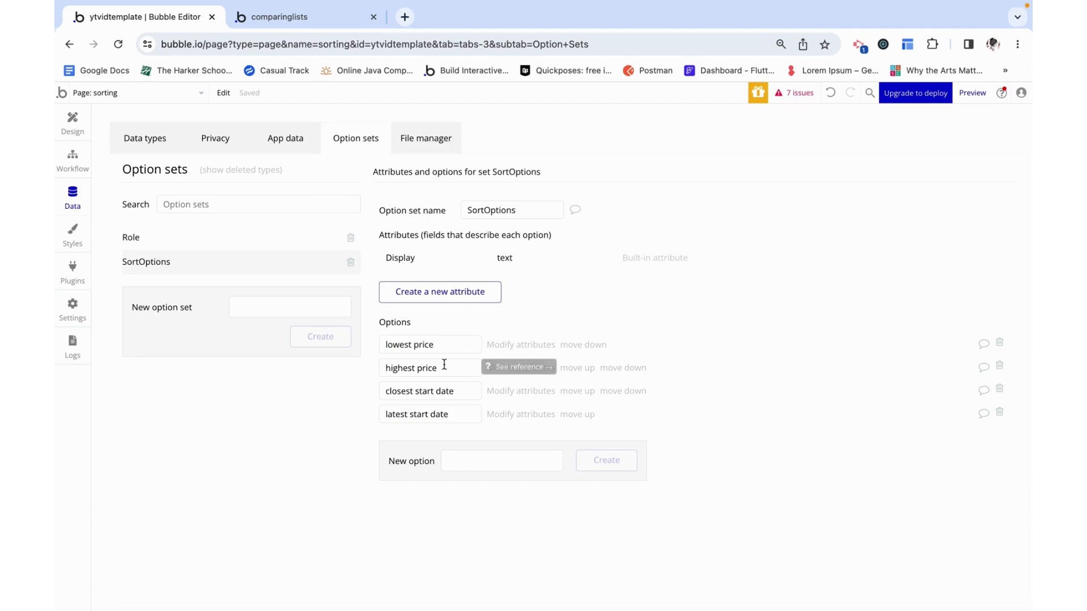
double_click(396, 367)
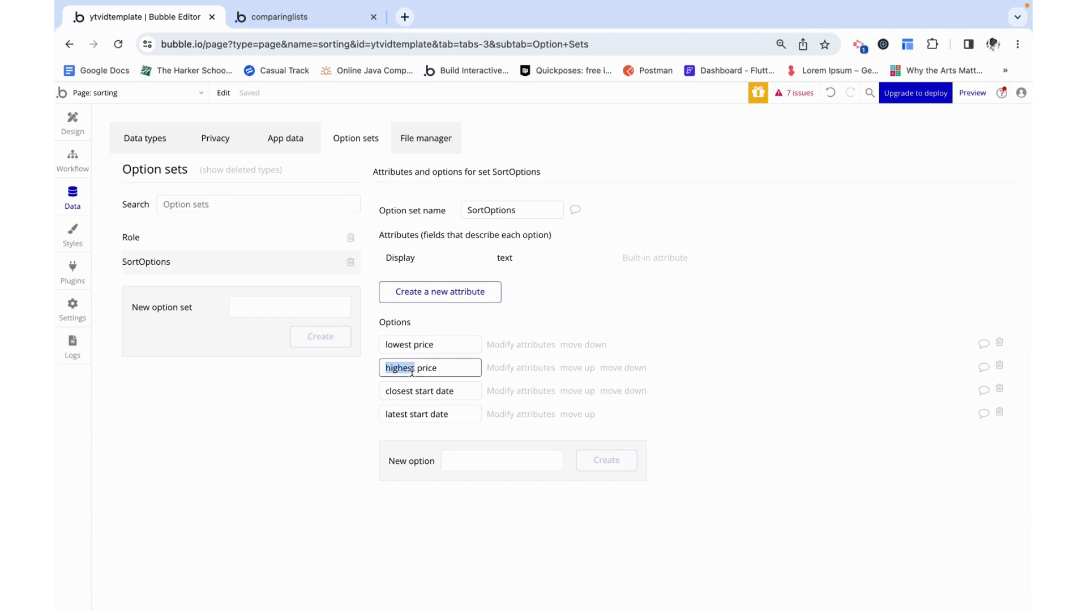
click(492, 323)
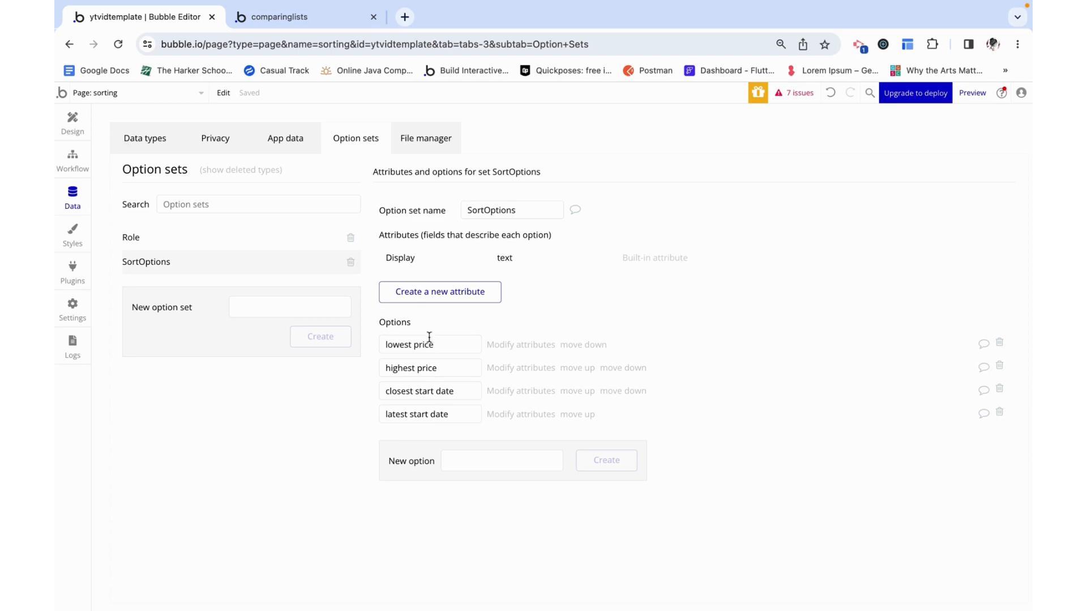
Step: Add a text attribute named field to SortOptions
click(440, 291)
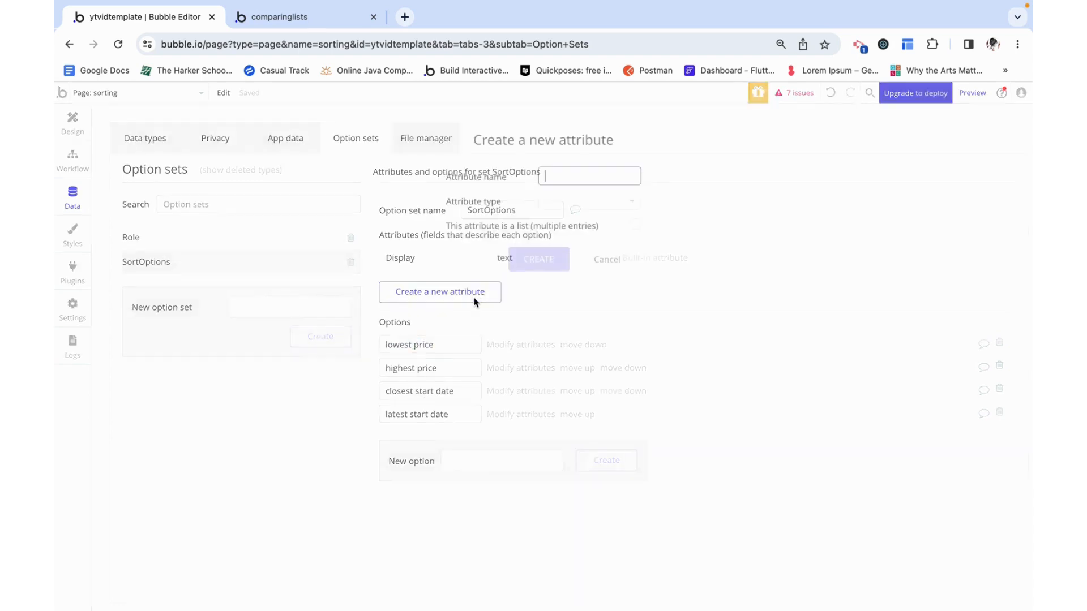
click(440, 291)
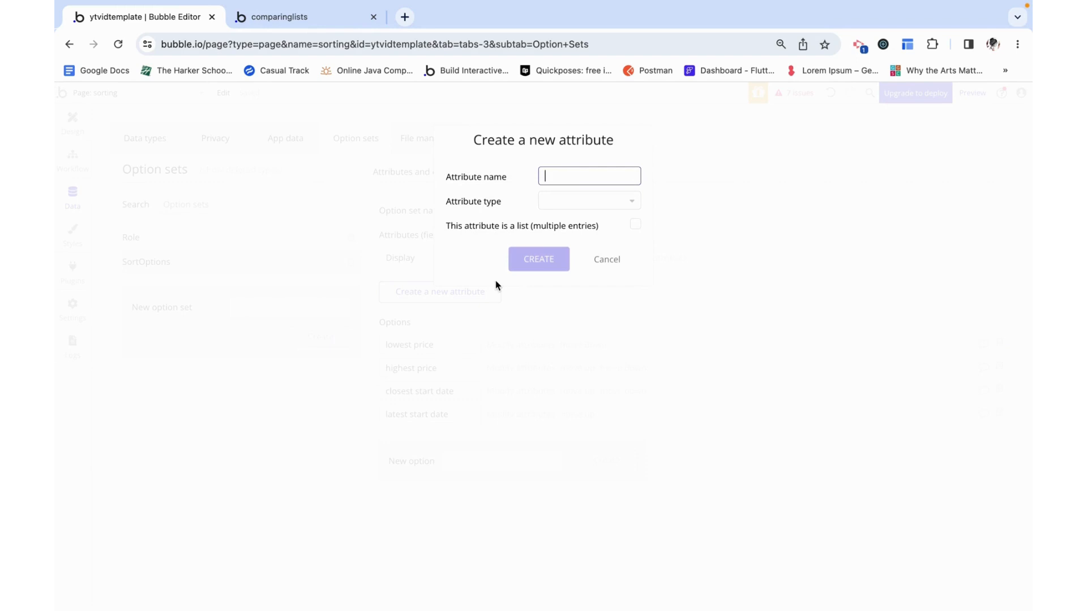
text(field)
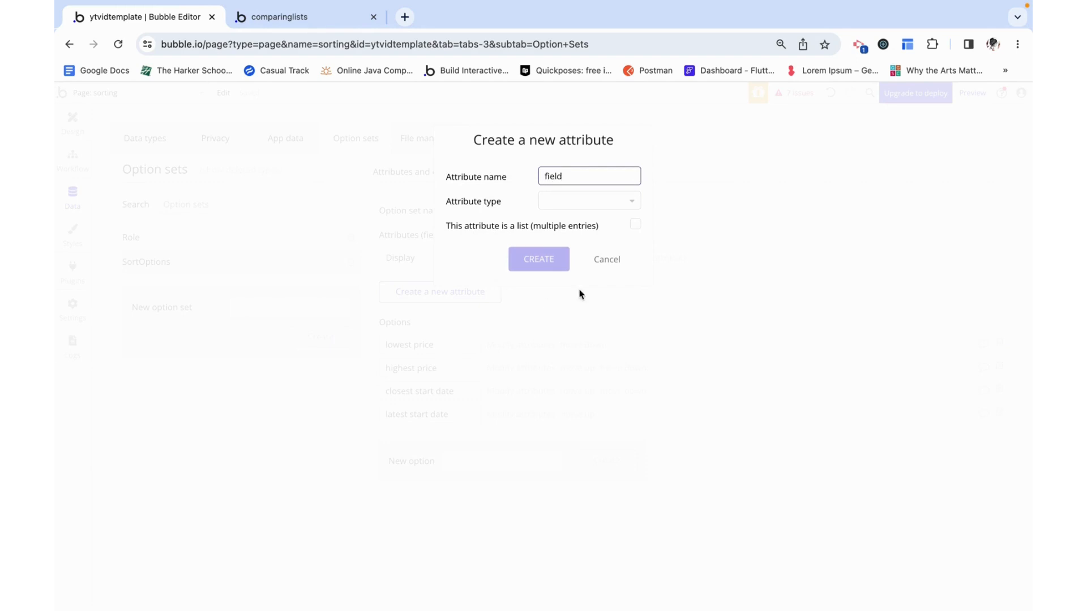
click(589, 201)
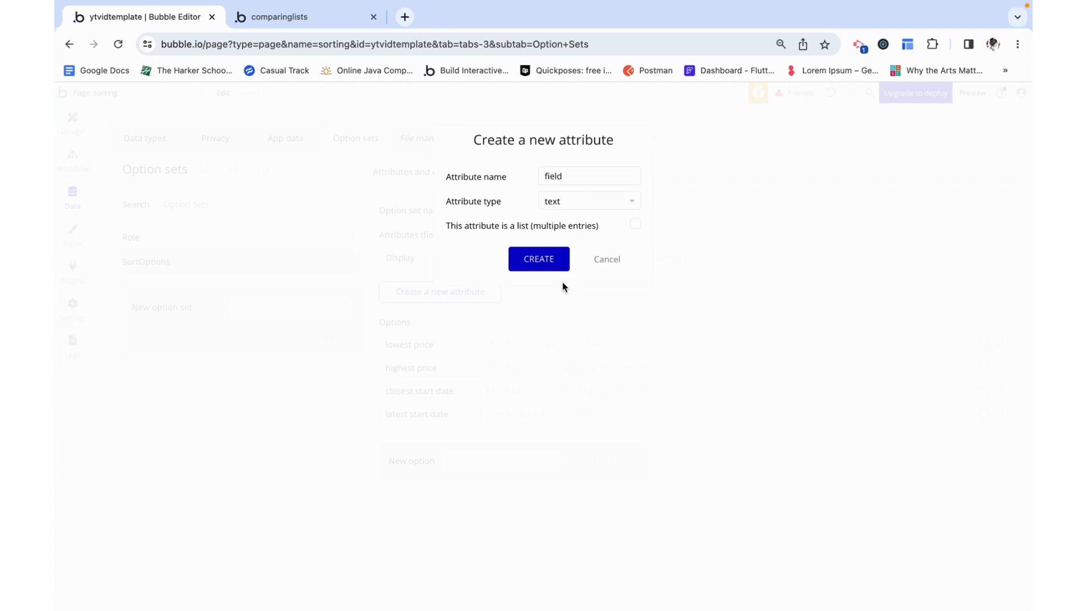
click(539, 258)
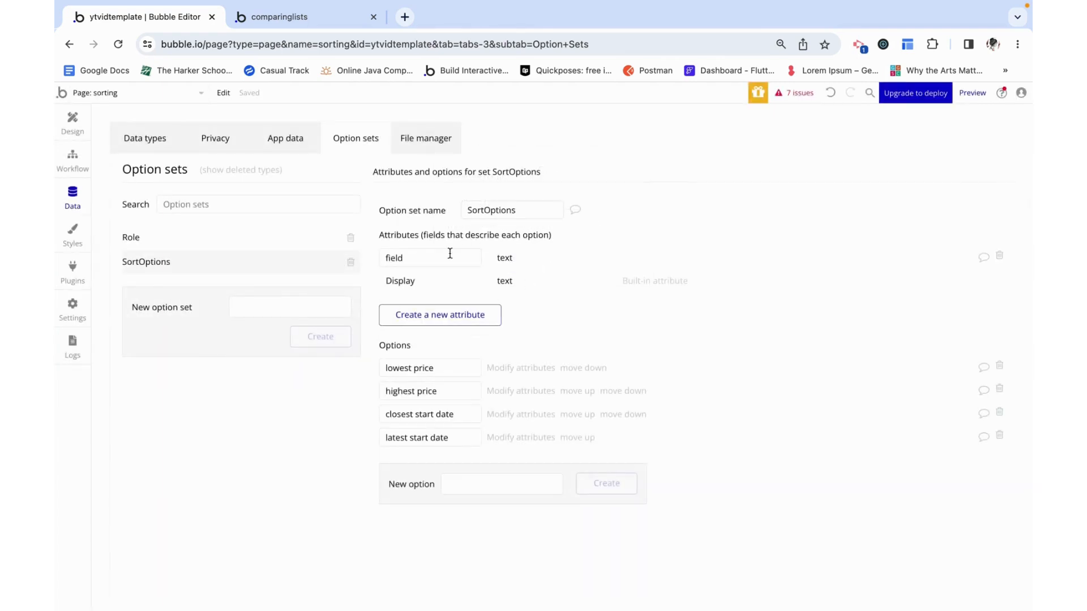
double_click(394, 257)
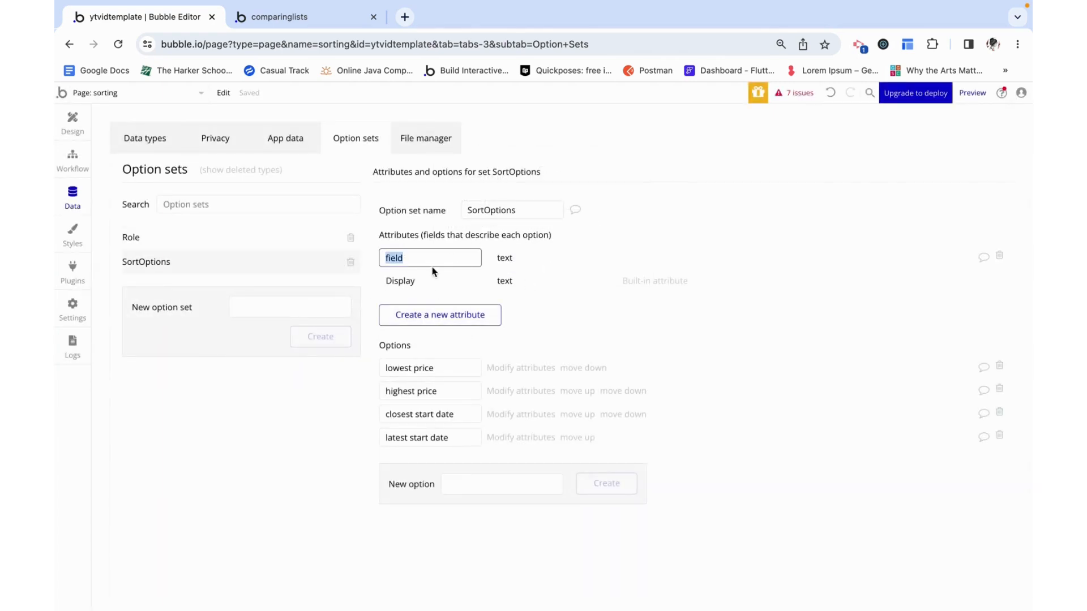
Step: Compare the class data type's fields with the option names like lowest price
click(143, 138)
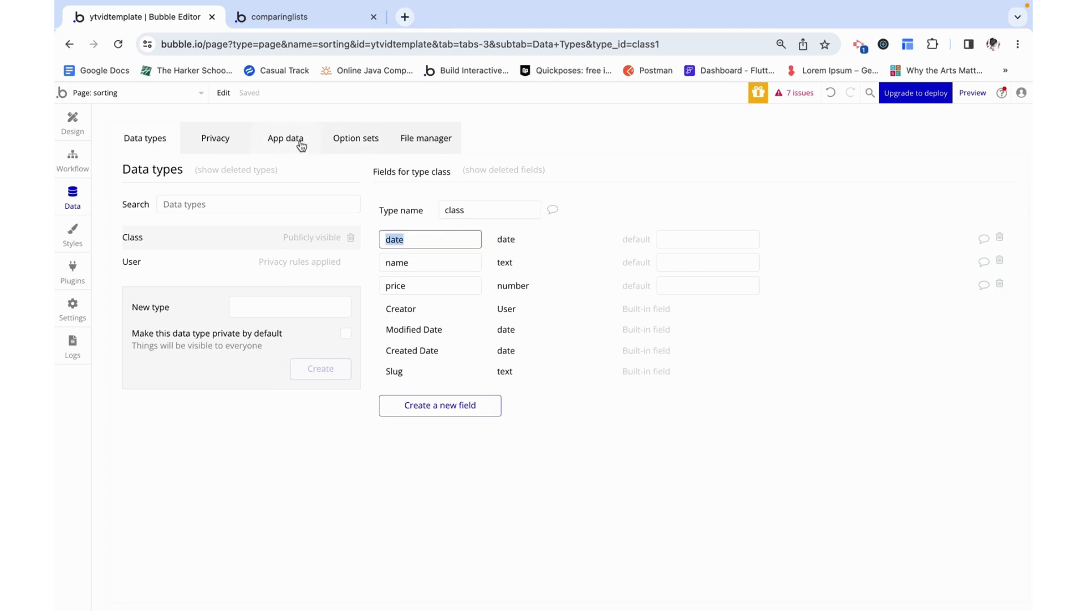
click(356, 138)
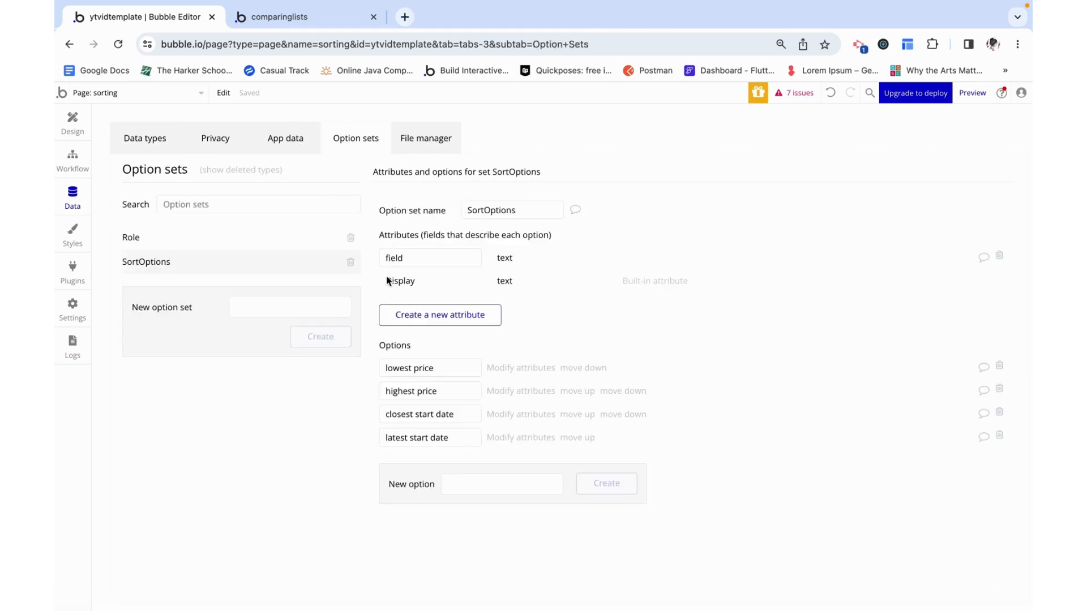
double_click(422, 368)
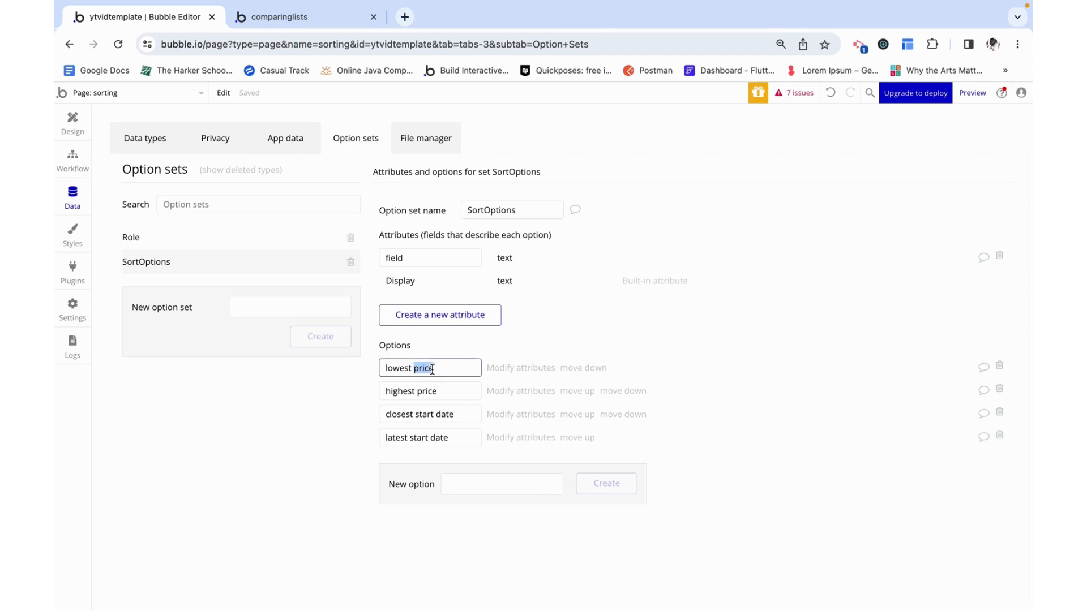
click(145, 138)
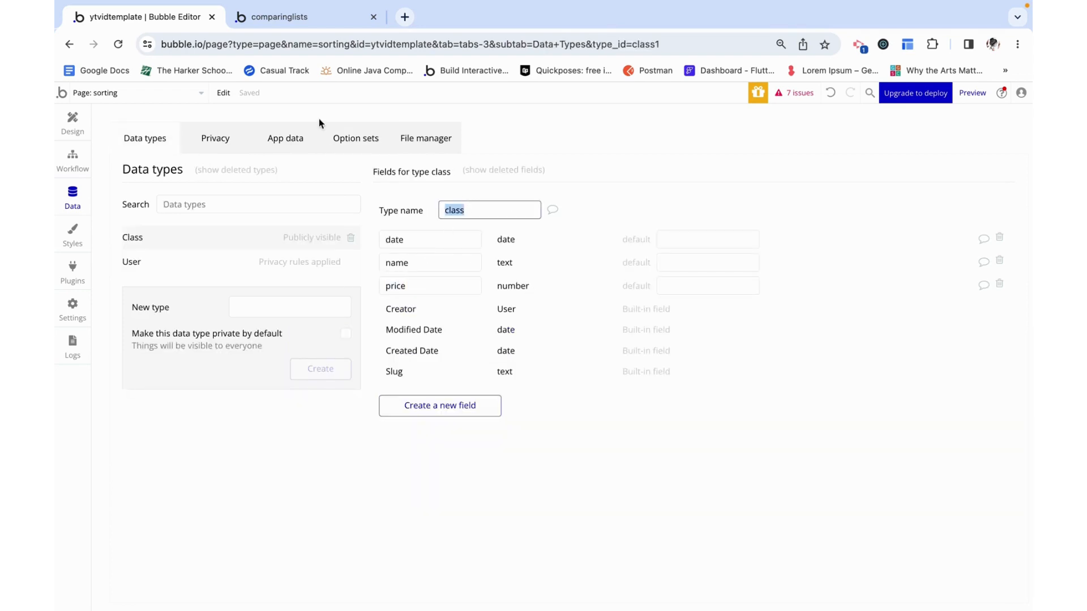
click(354, 139)
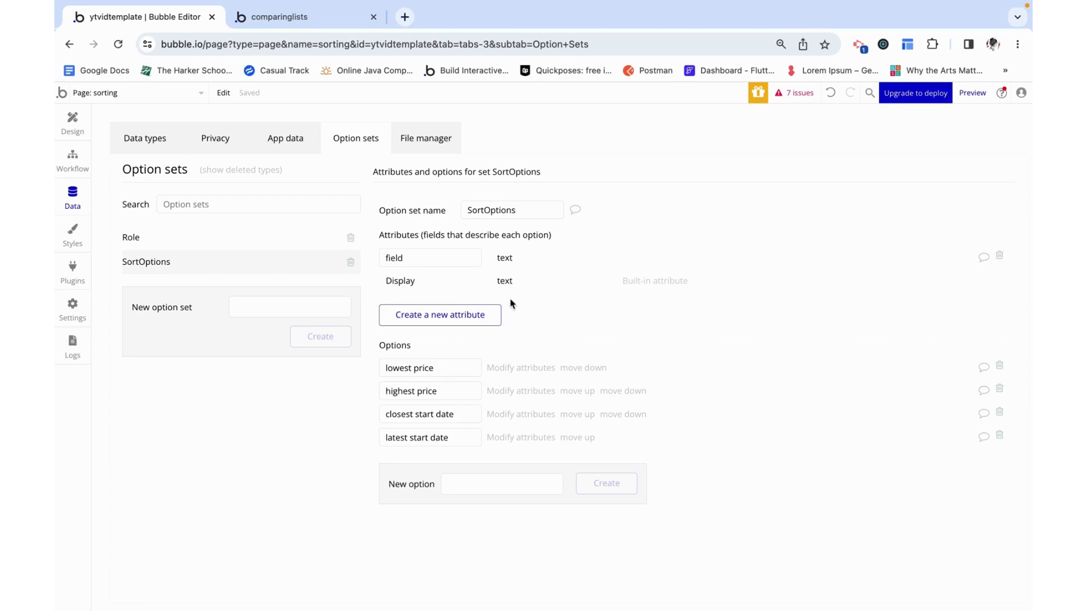
Step: Add a yes/no attribute named descending to SortOptions
click(440, 315)
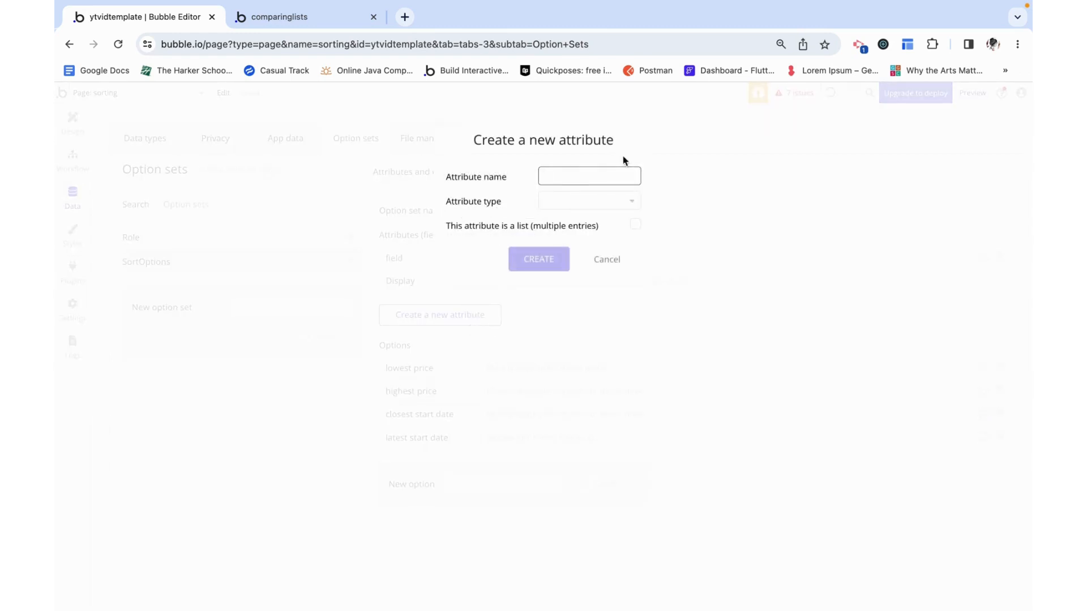
text(desce)
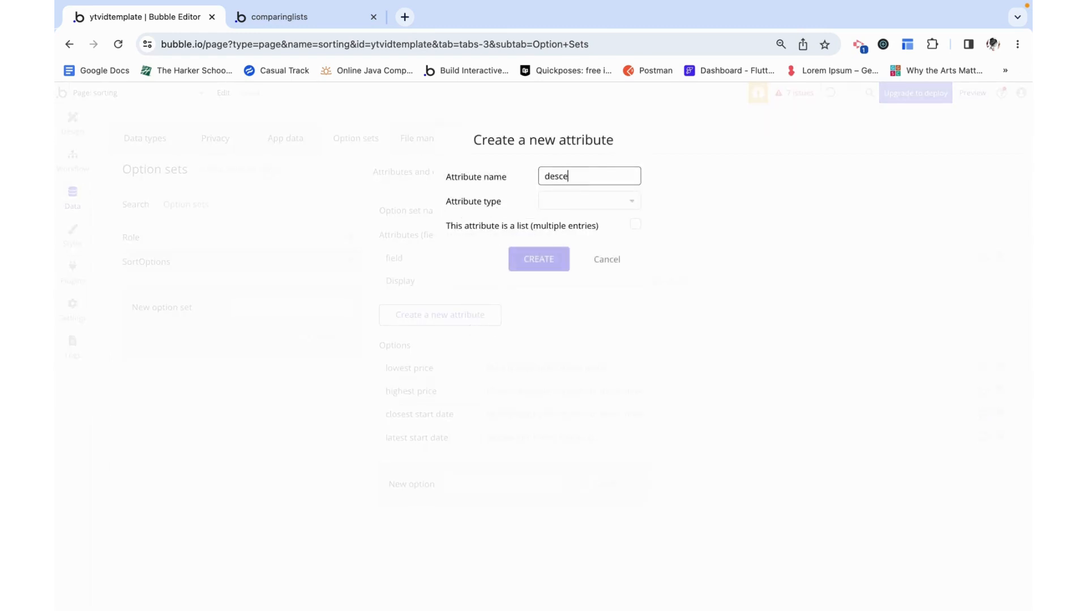
click(589, 201)
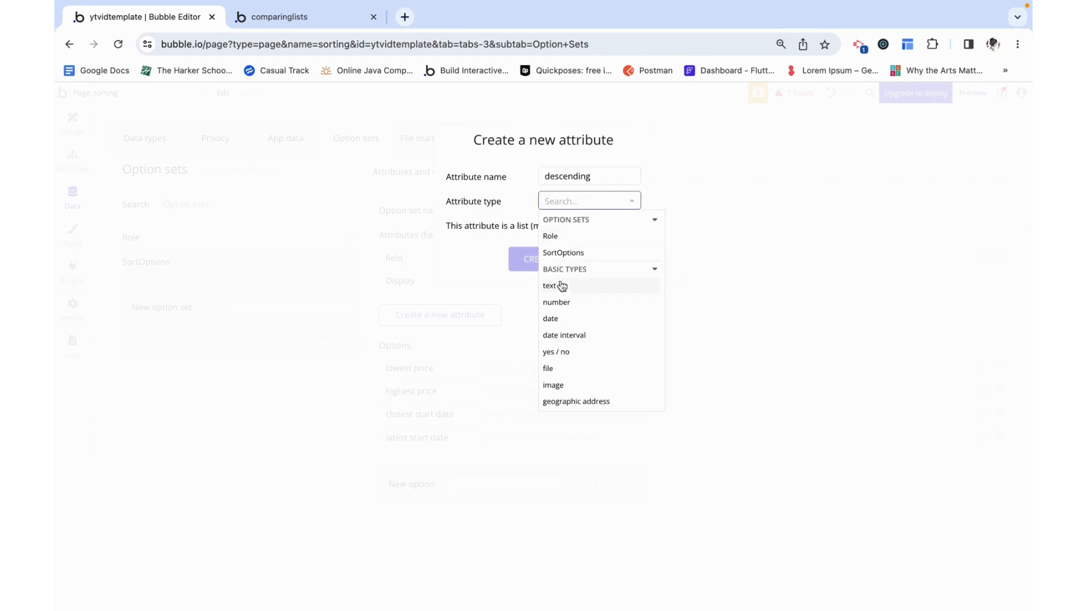
click(555, 351)
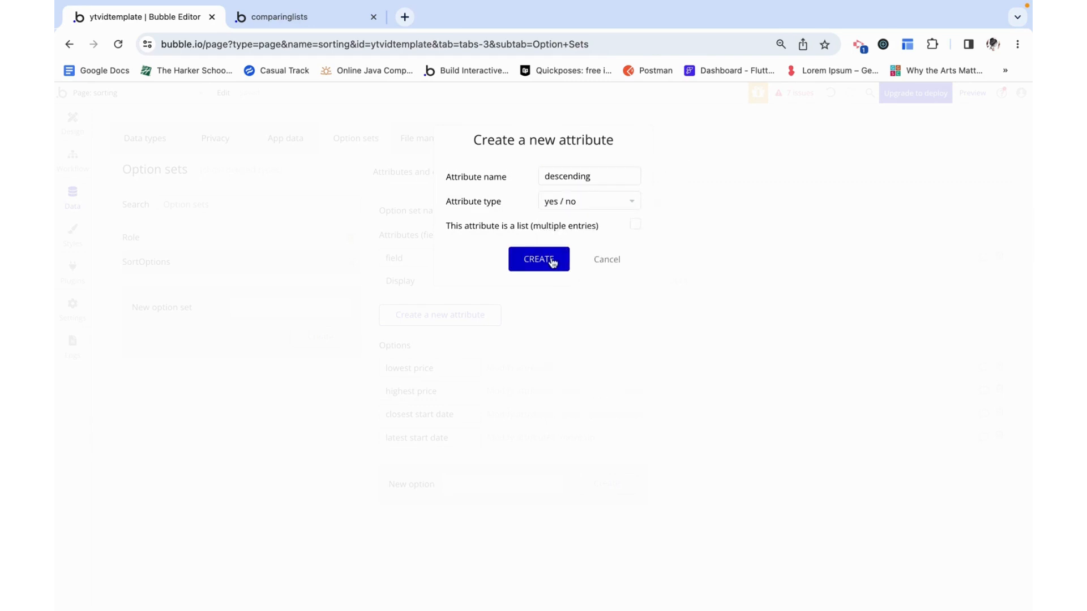
click(538, 259)
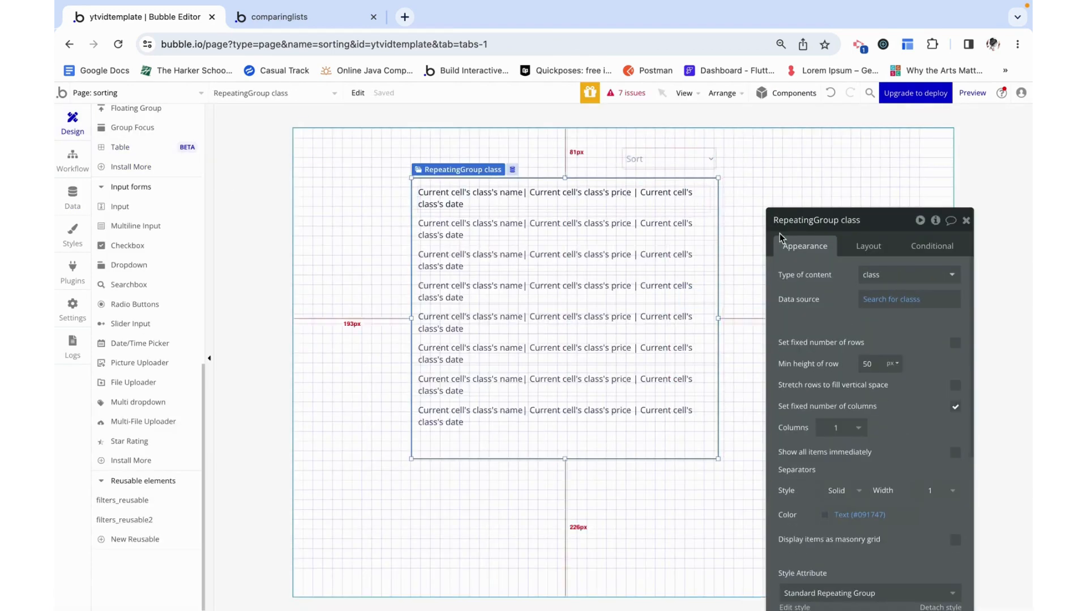
Step: Set the repeating group's Search for classs to sort by price
click(910, 299)
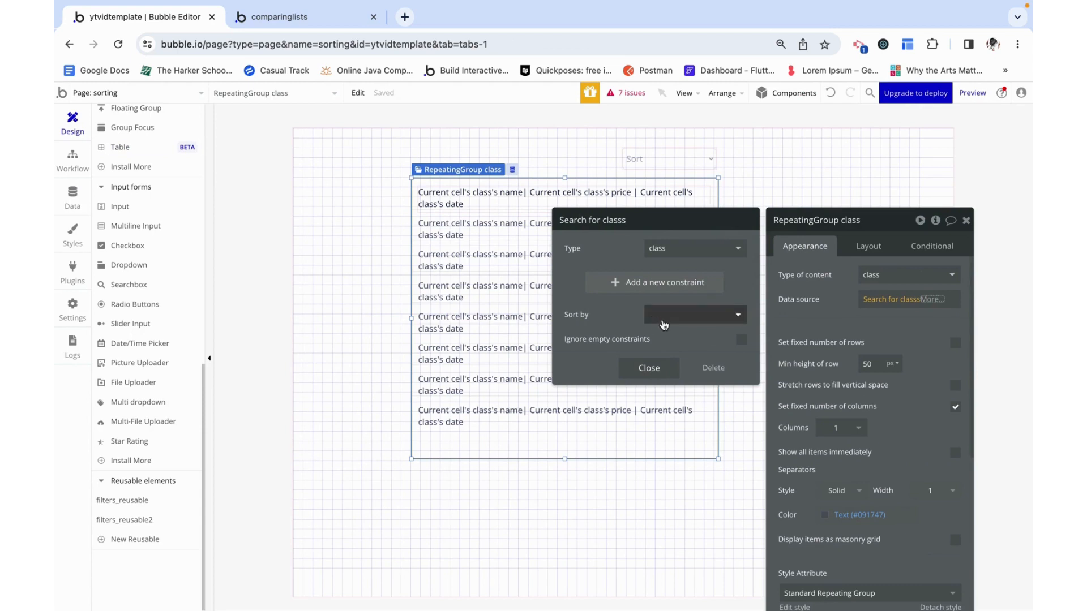
click(693, 315)
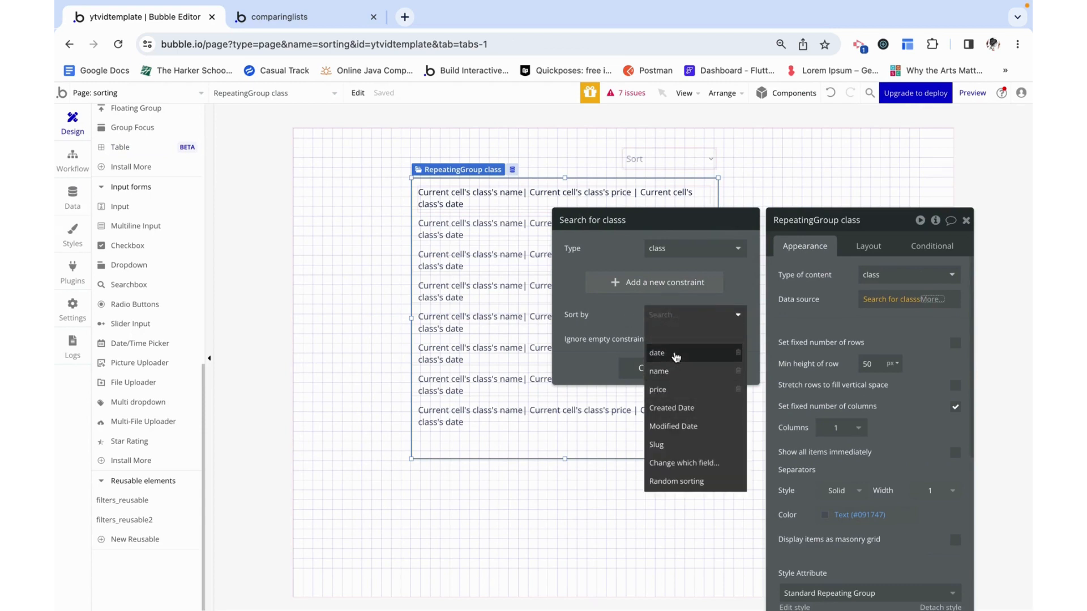
click(657, 390)
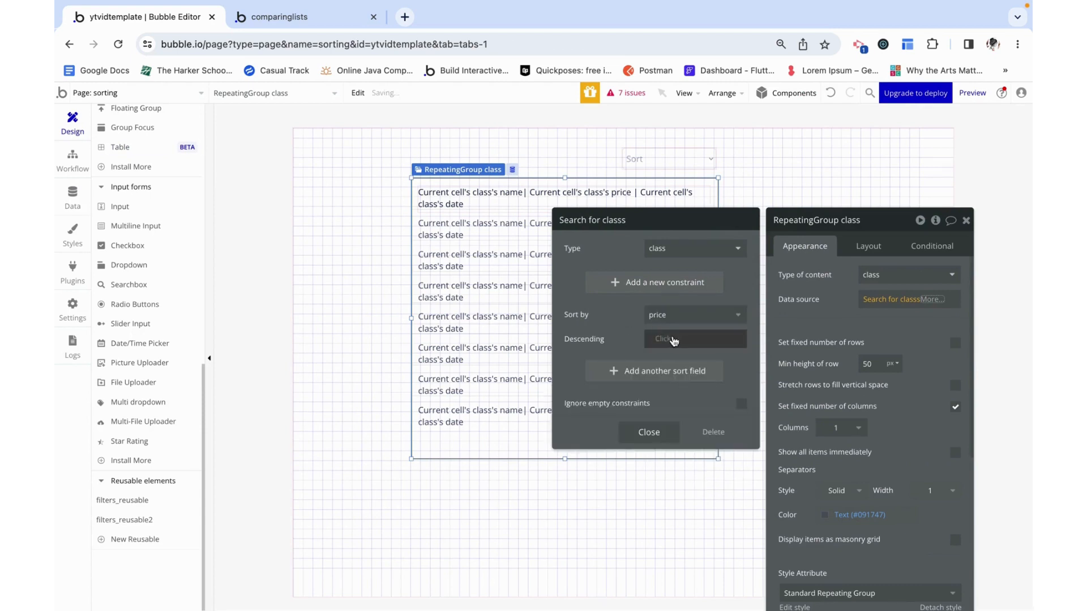
click(693, 338)
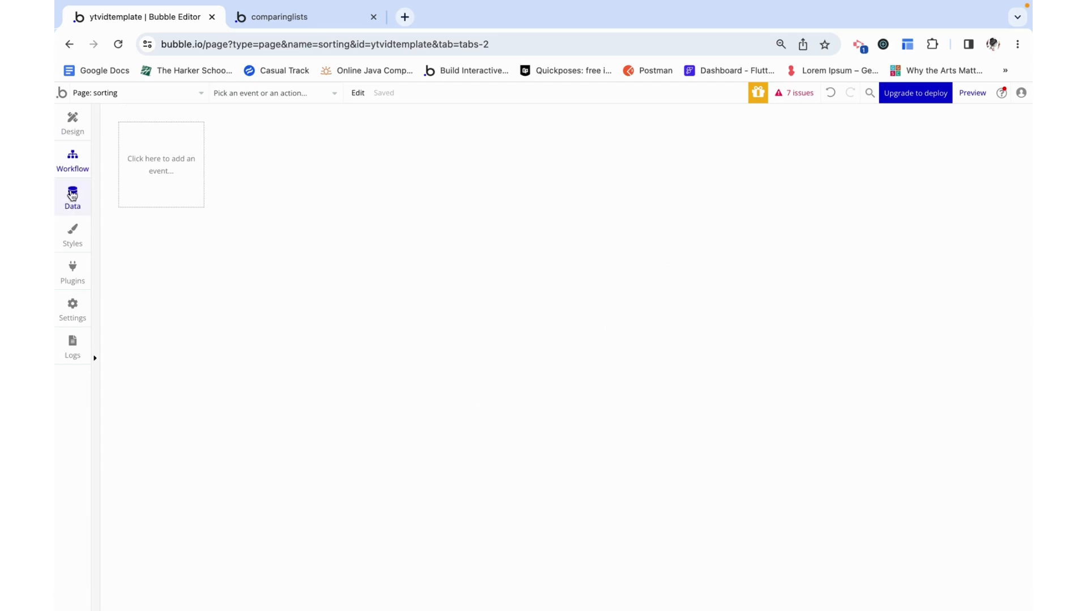
Step: Set lowest price to not descending and confirm the highest price option's attributes
click(73, 197)
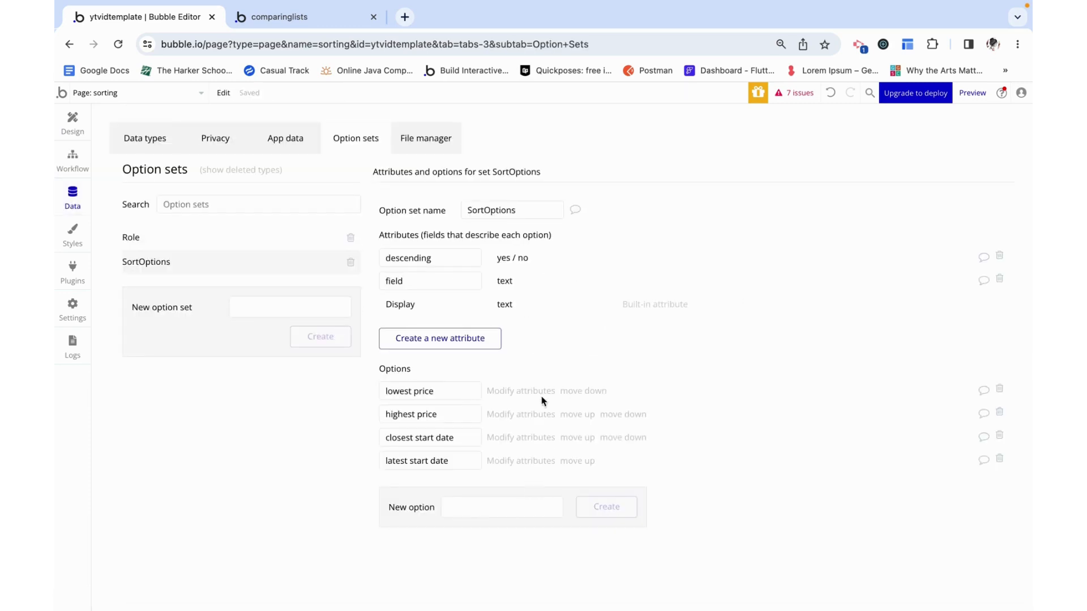
click(521, 391)
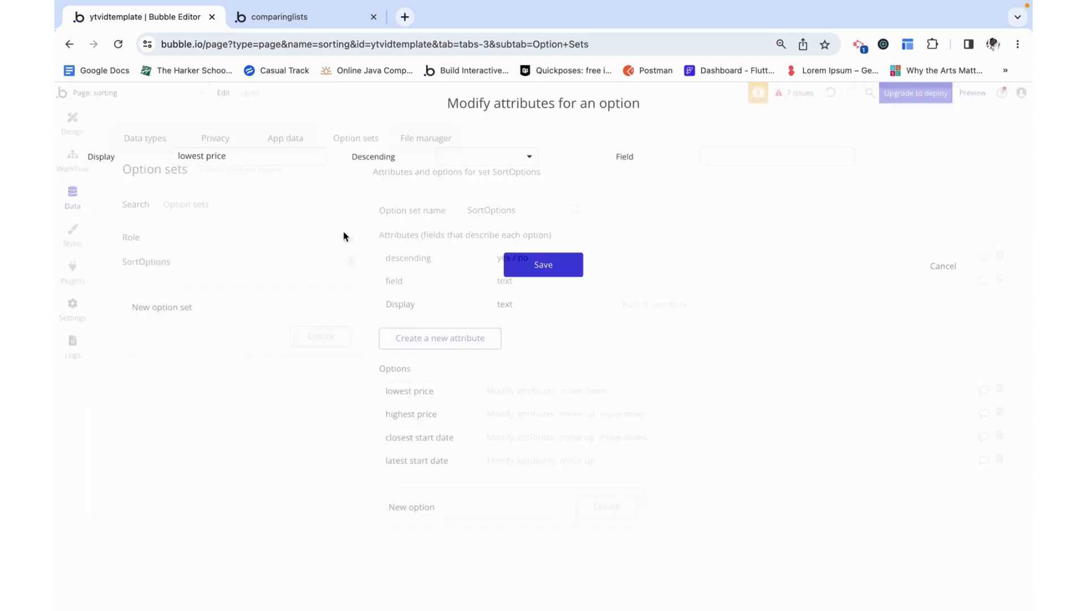
click(486, 156)
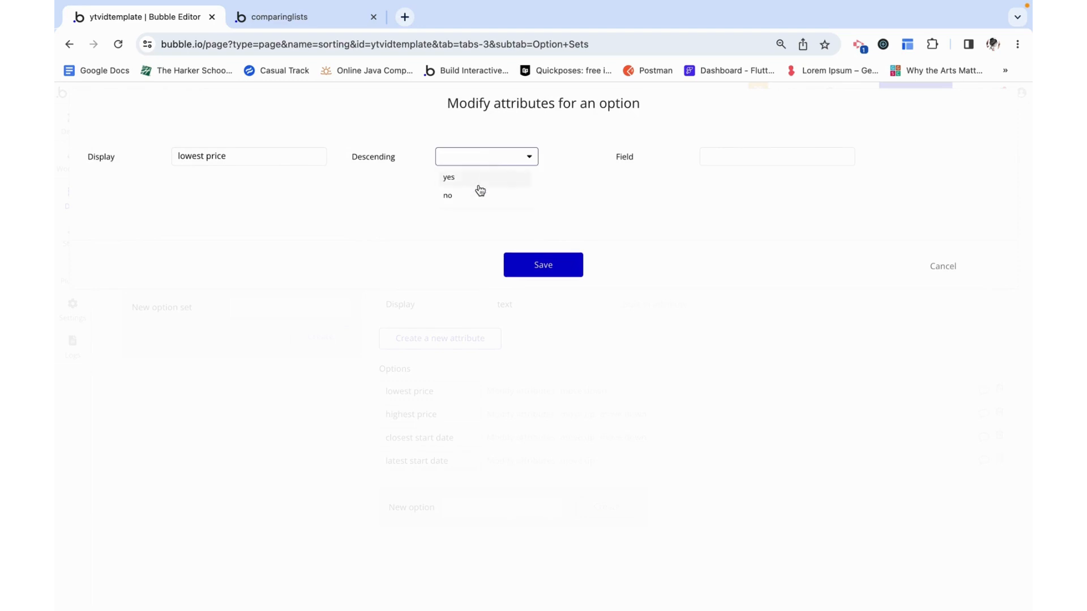
mouse_move(480, 205)
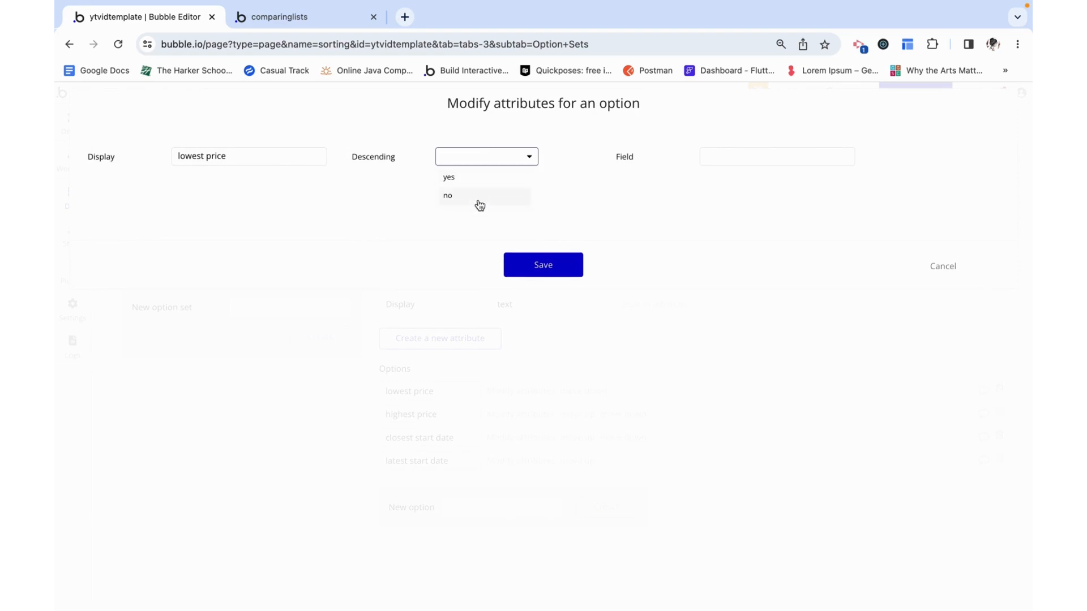
click(447, 196)
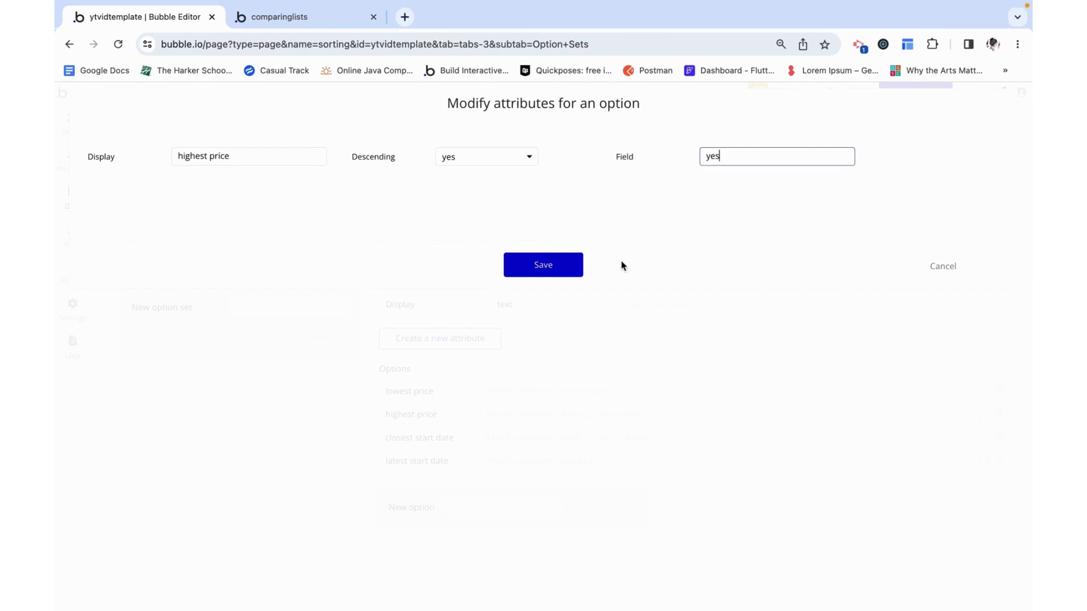
key(backspace)
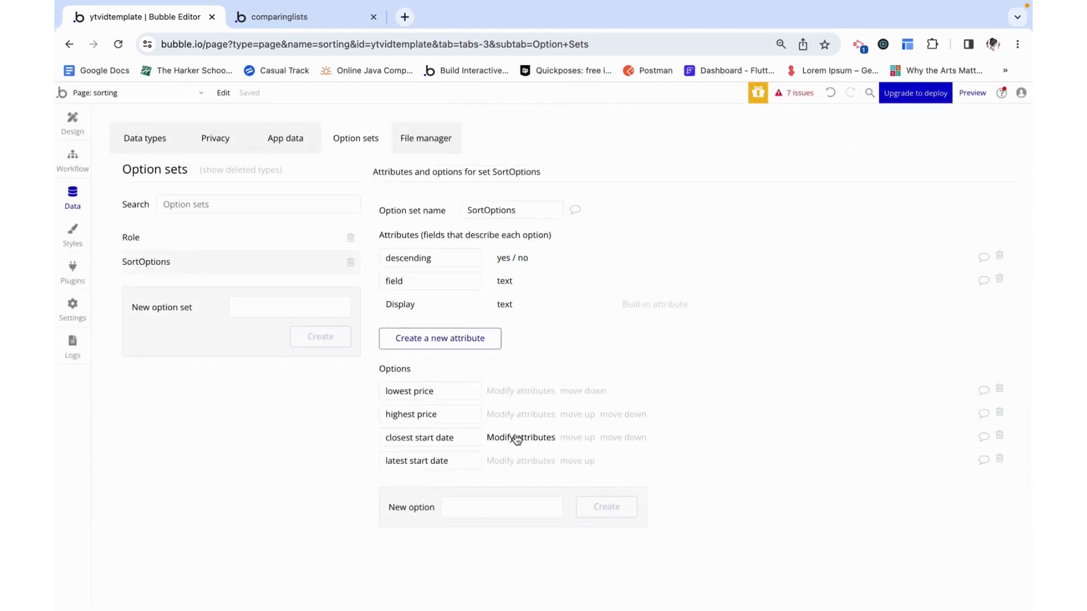
Step: Give the start date options the date field and save their attributes
click(521, 437)
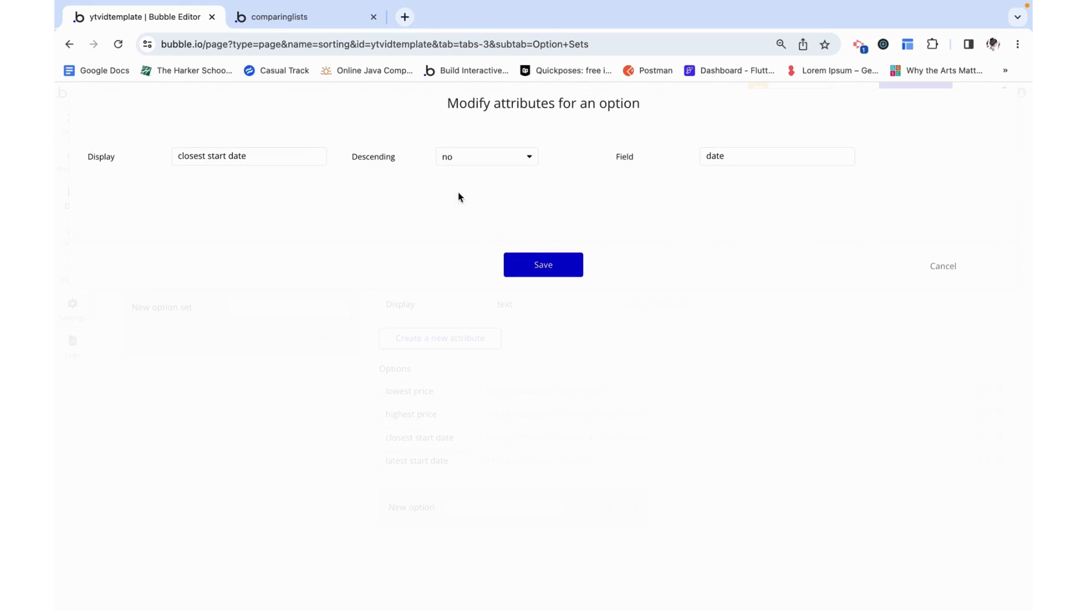
mouse_move(574, 250)
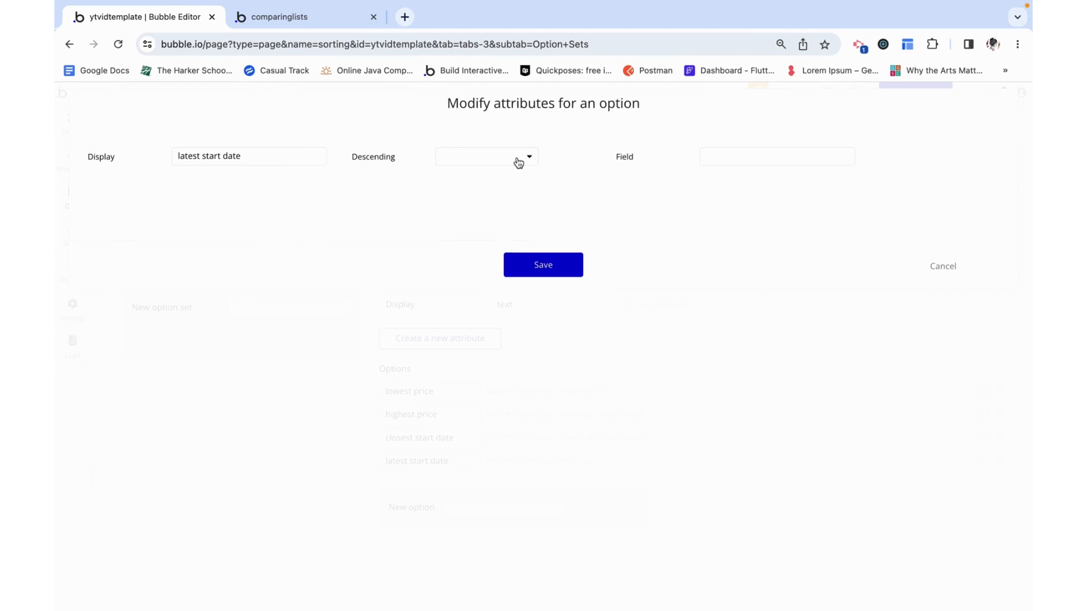
text(d)
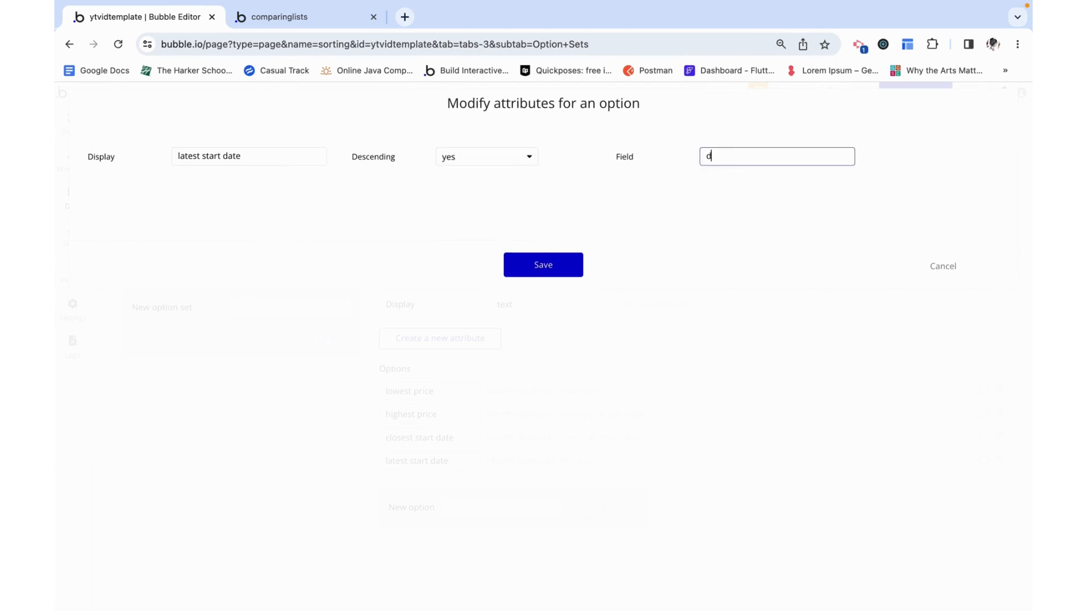
click(543, 264)
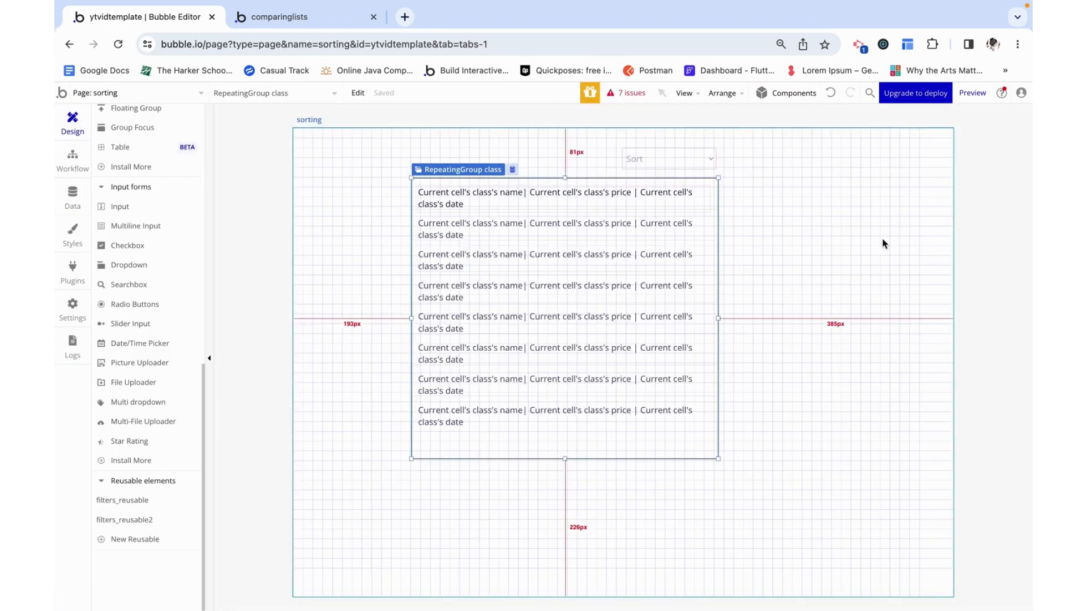
Step: Source the Sort dropdown from All SortOptions, captioned by Current option's Display
click(668, 158)
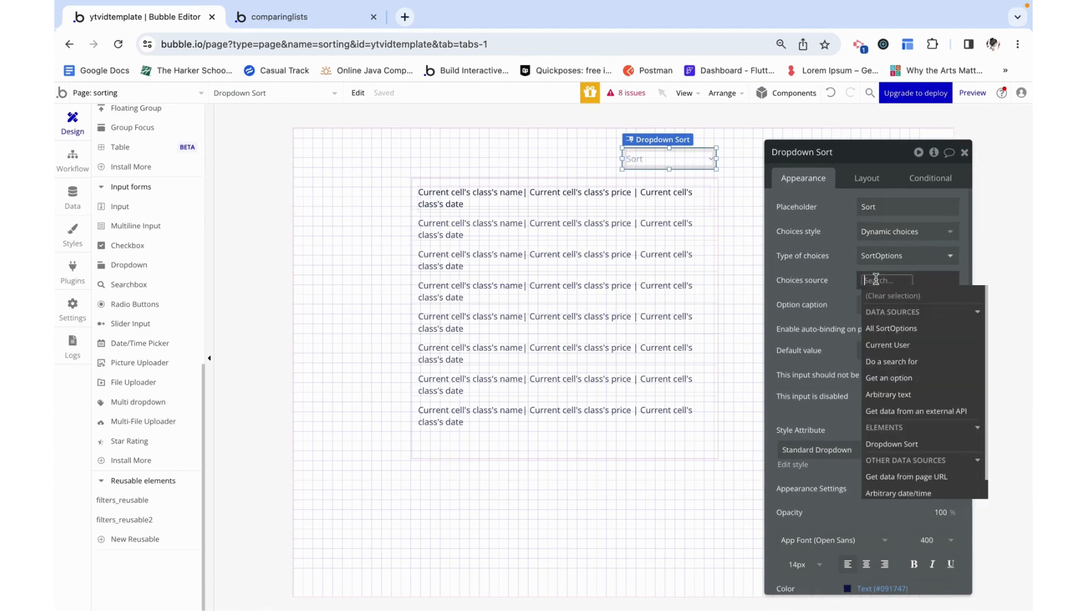
click(891, 328)
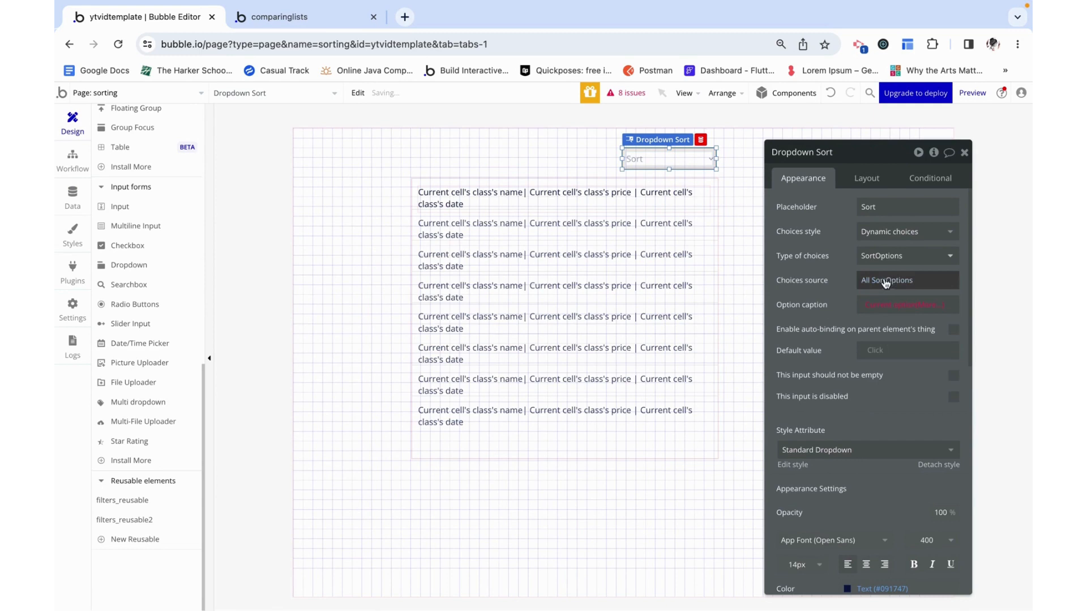
click(904, 305)
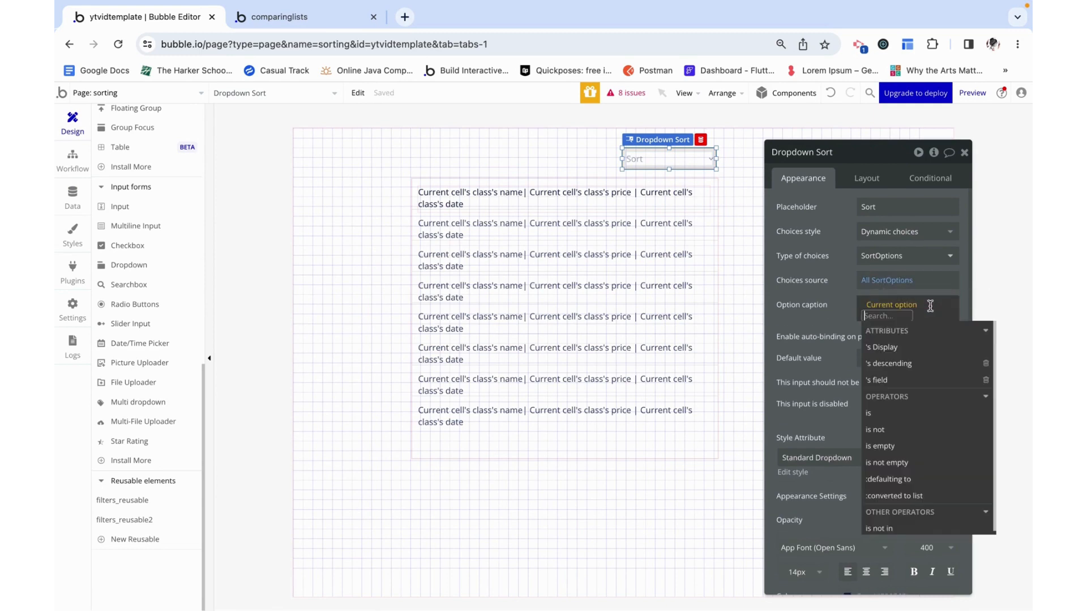
click(882, 348)
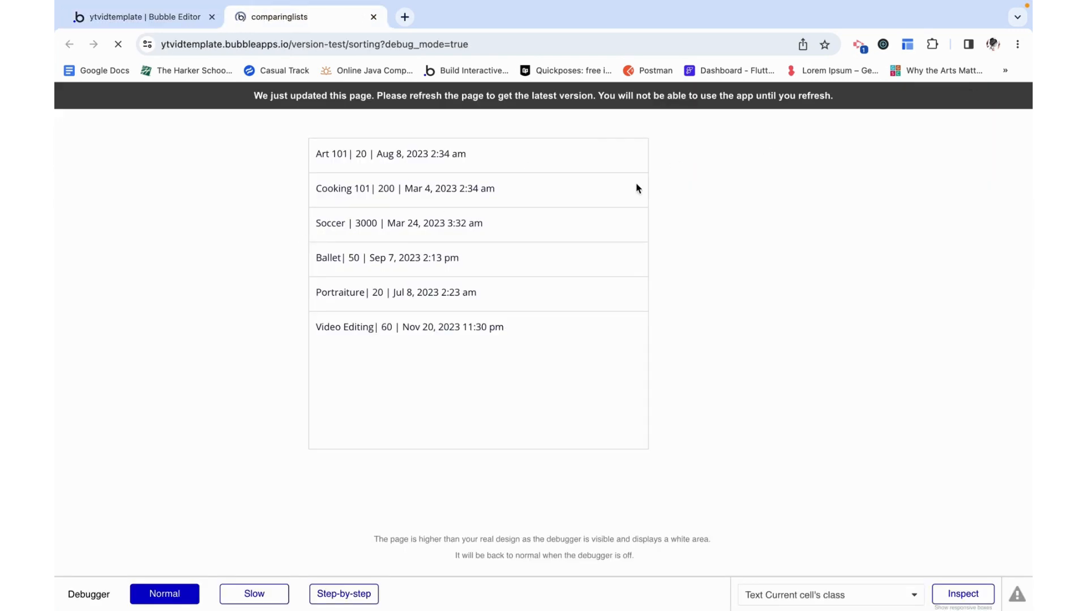
Step: Reload the preview, choose 'highest price' in the Sort dropdown, and return to the editor
click(118, 44)
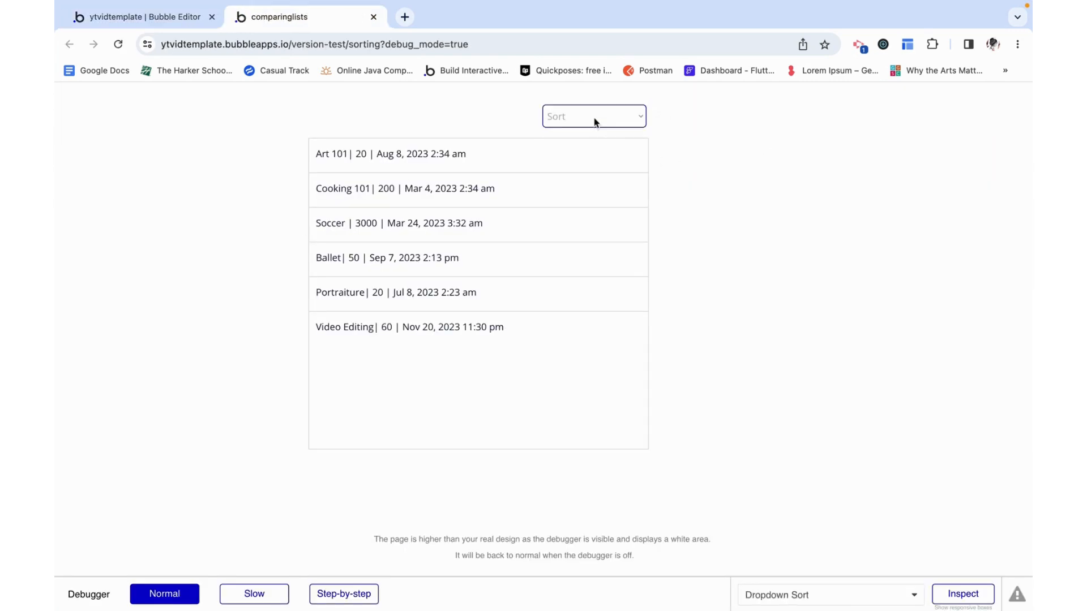
click(592, 116)
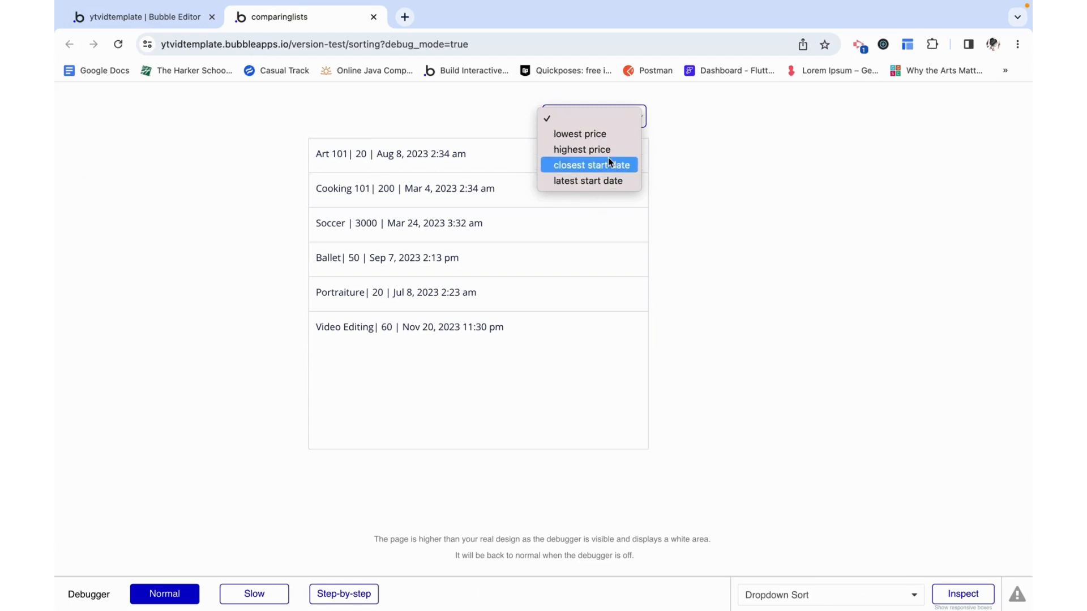
click(582, 150)
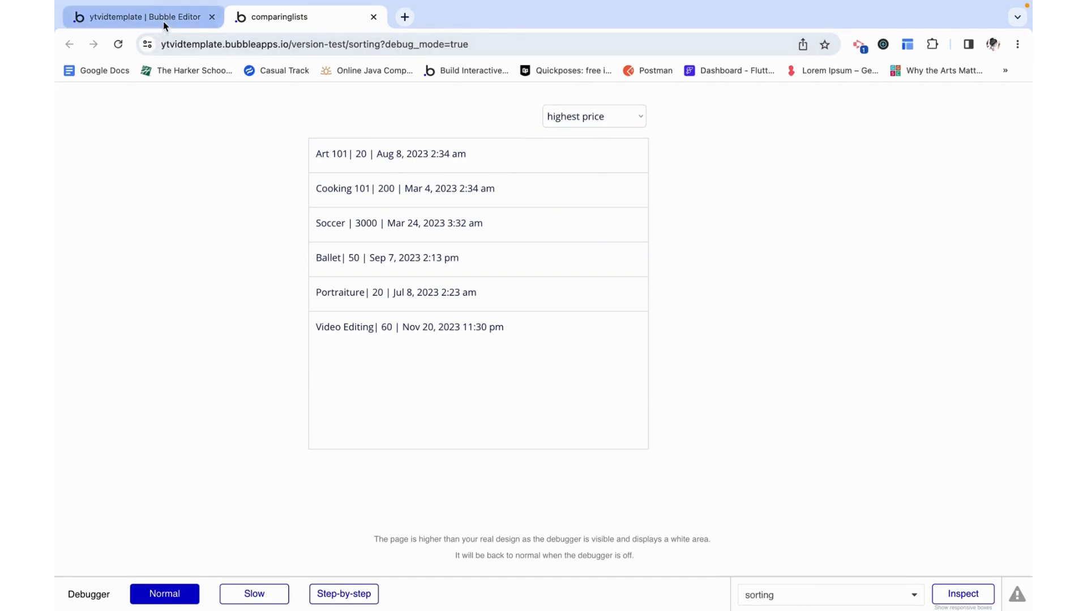
click(138, 17)
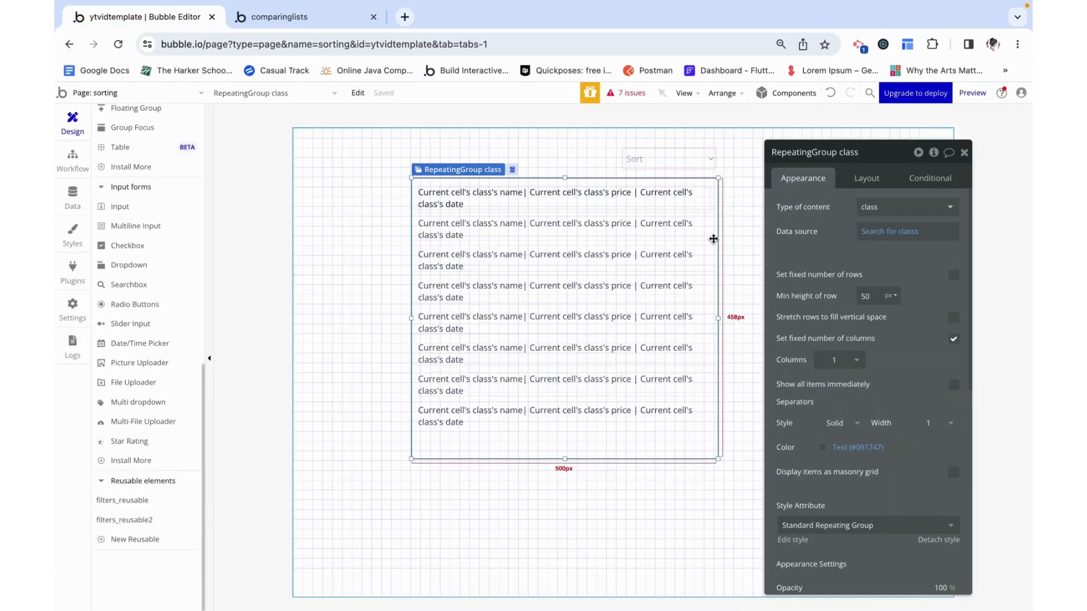
Step: Sort the class list's search by a dynamic field name taken from Dropdown Sort's value's field
click(907, 231)
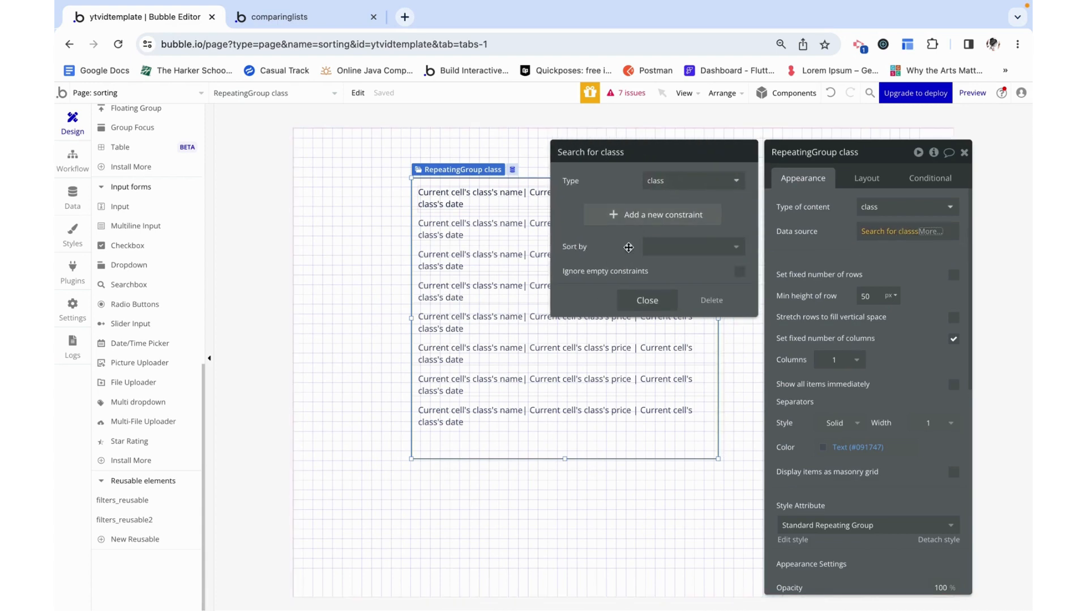
click(689, 246)
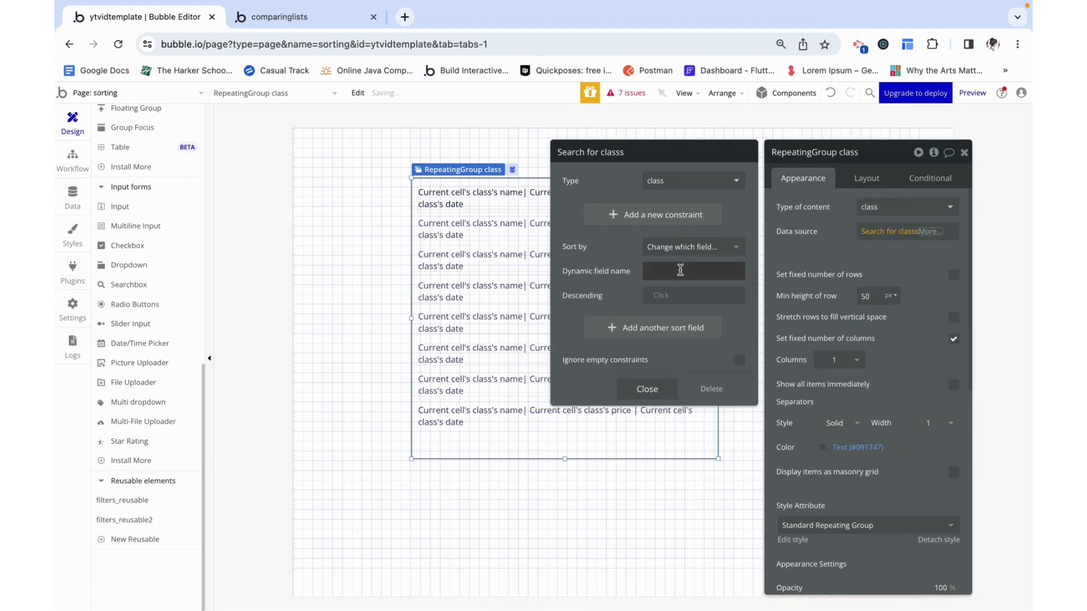
click(693, 271)
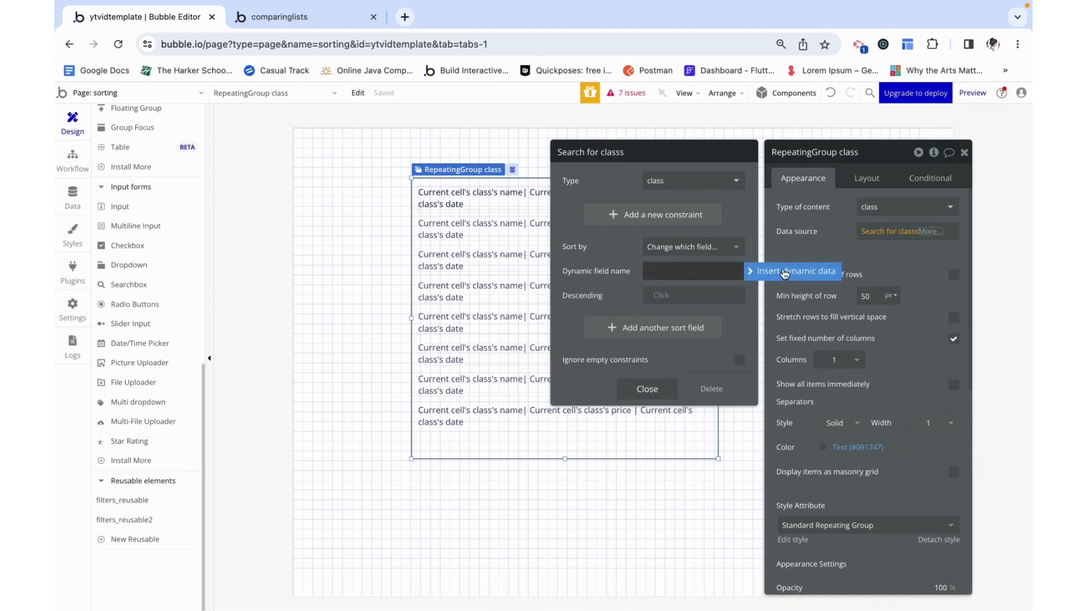
text(dro)
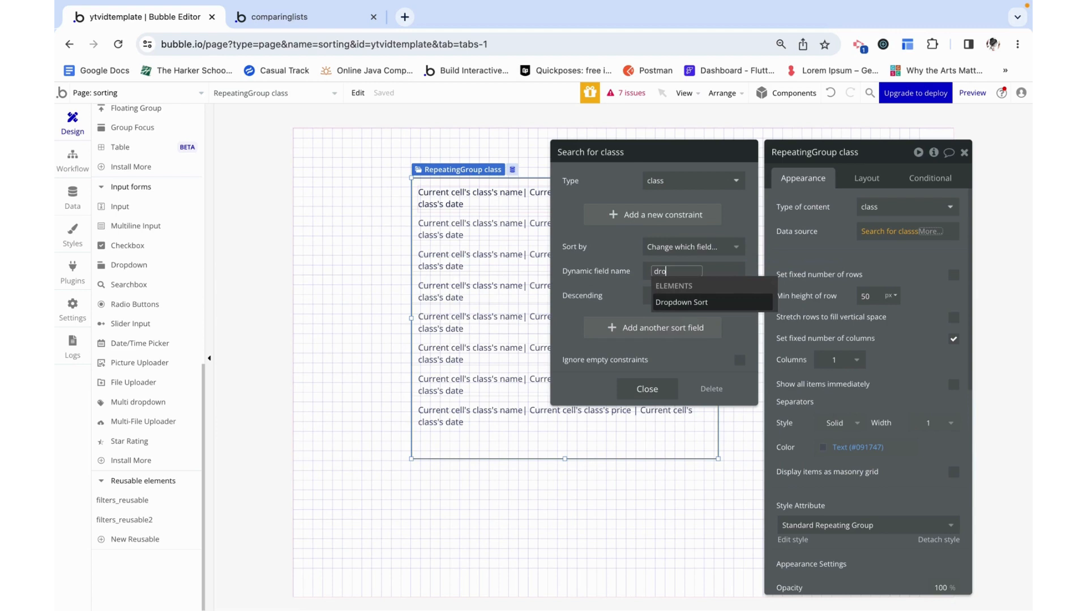
click(682, 301)
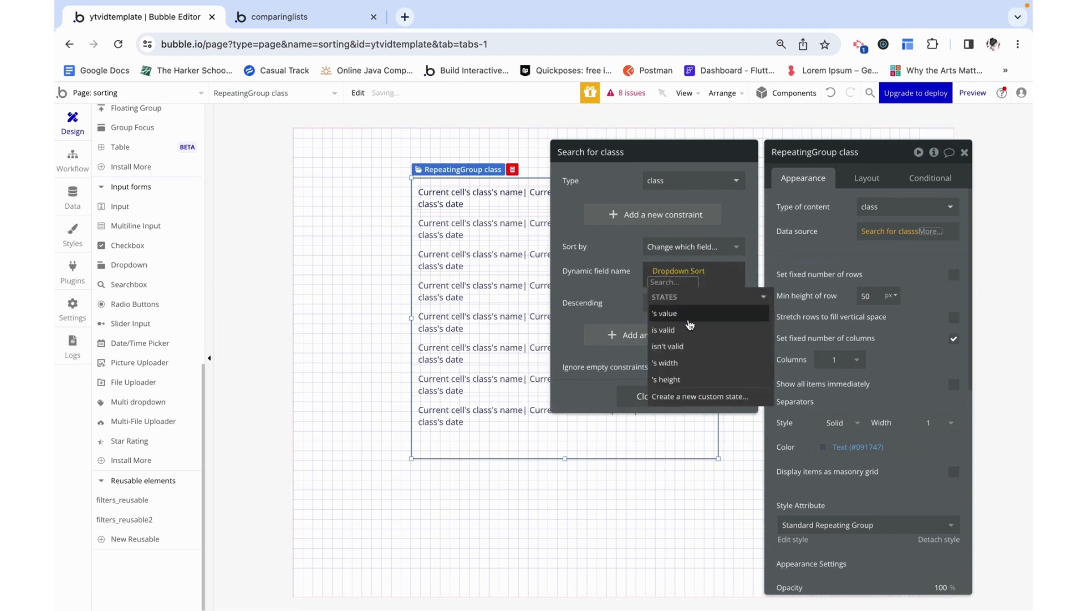
click(665, 313)
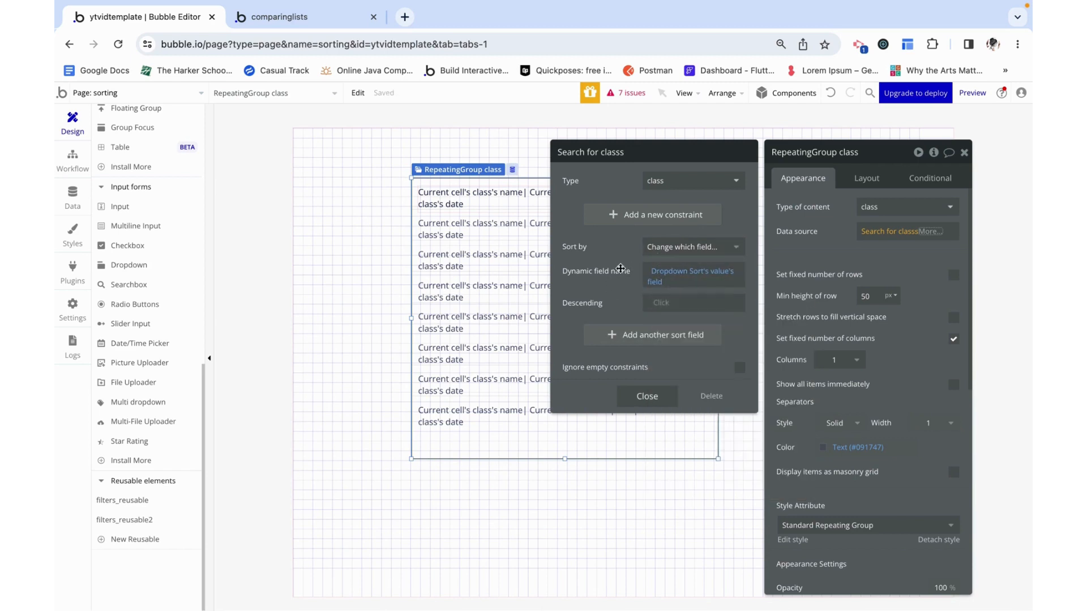
mouse_move(690, 187)
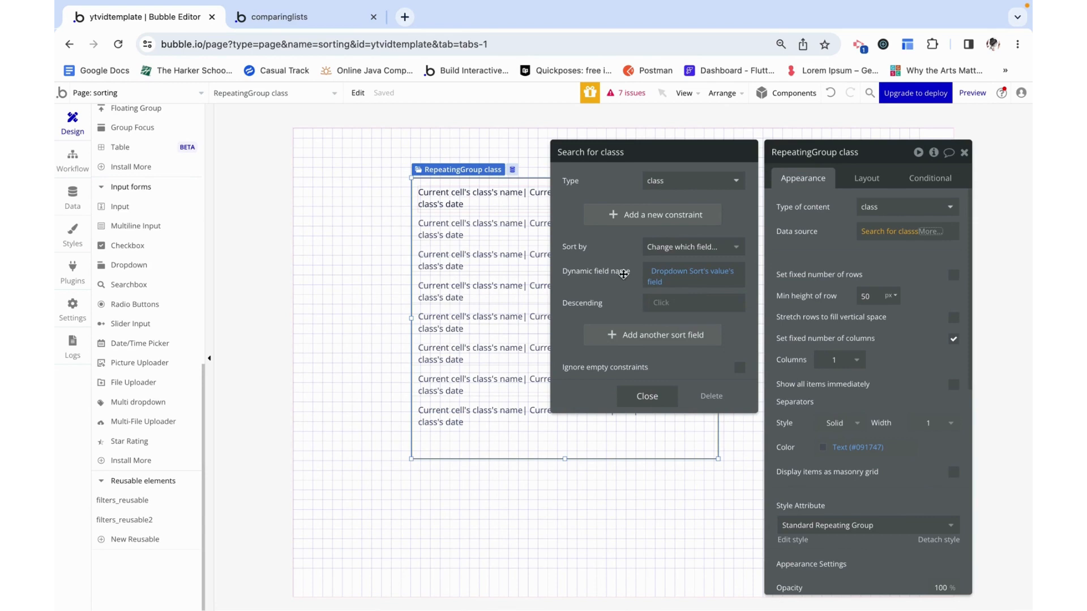
mouse_move(693, 304)
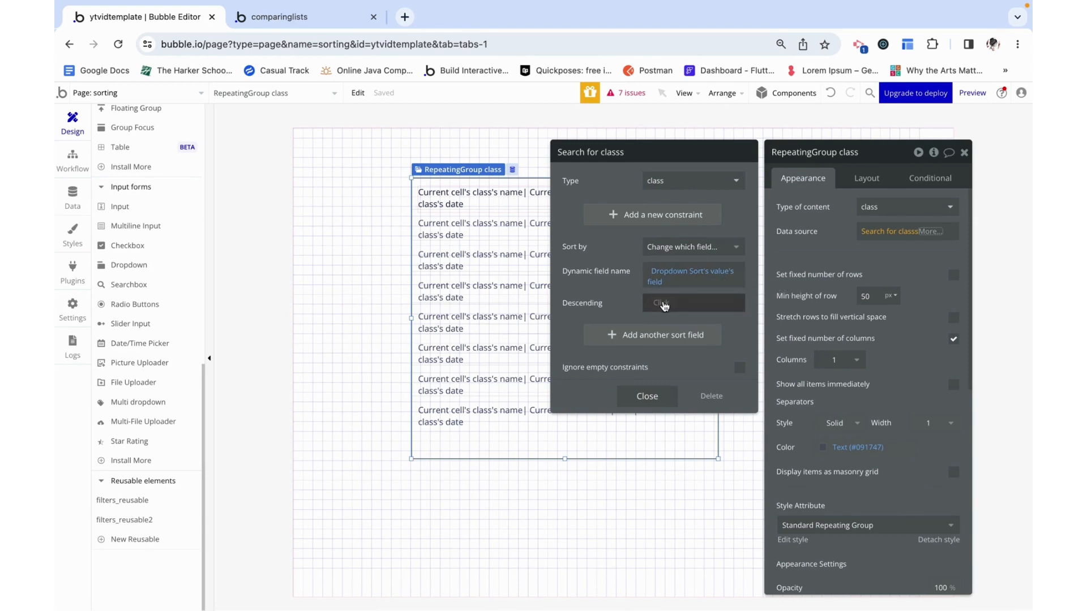
Step: Set Descending to Dropdown Sort's value's descending flag and ignore empty constraints
click(693, 303)
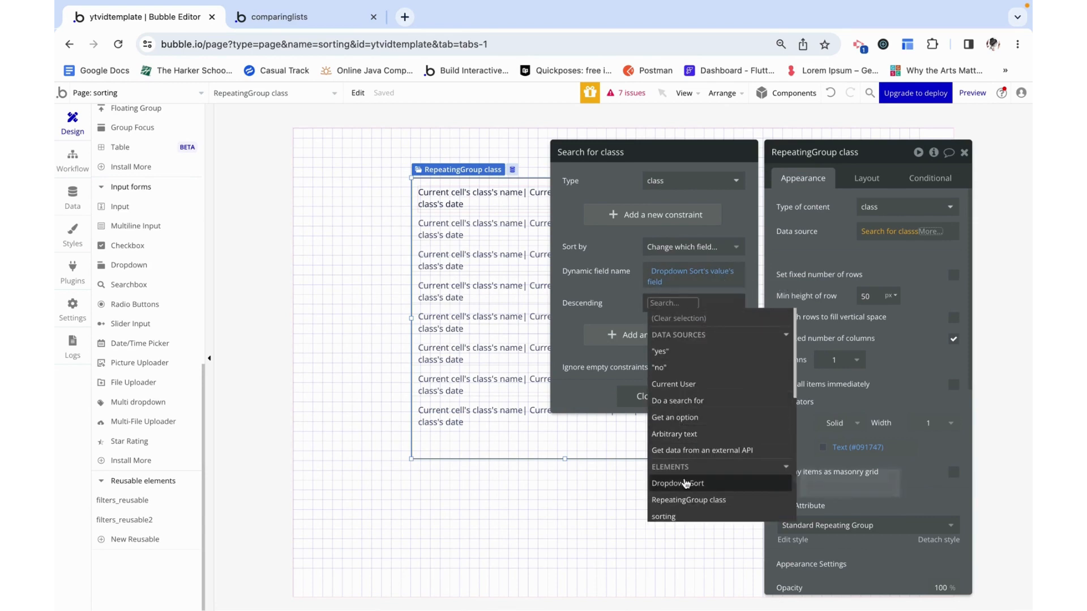
click(677, 484)
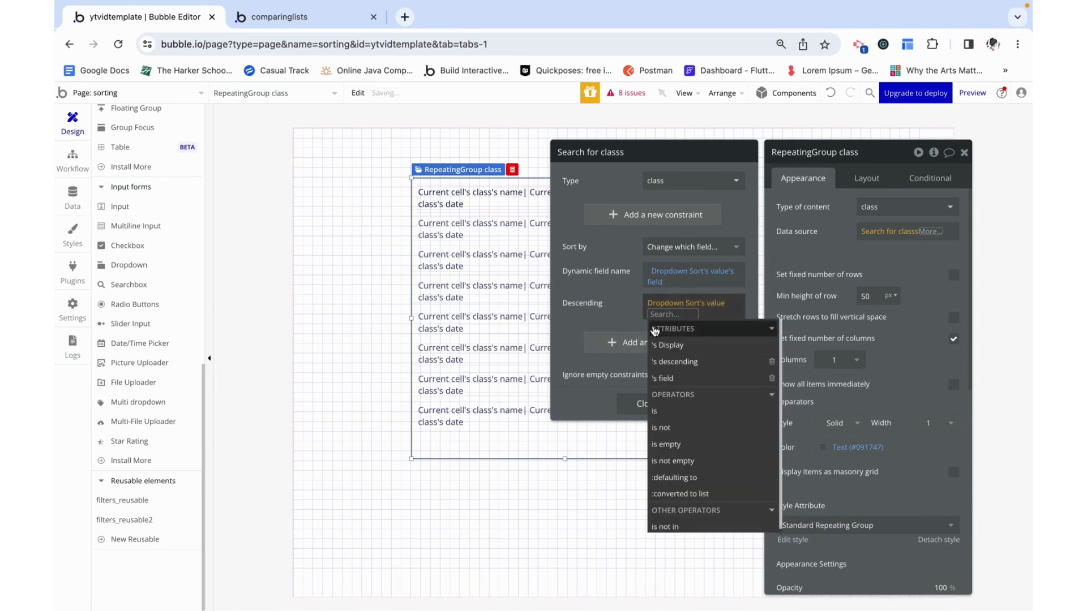
click(674, 361)
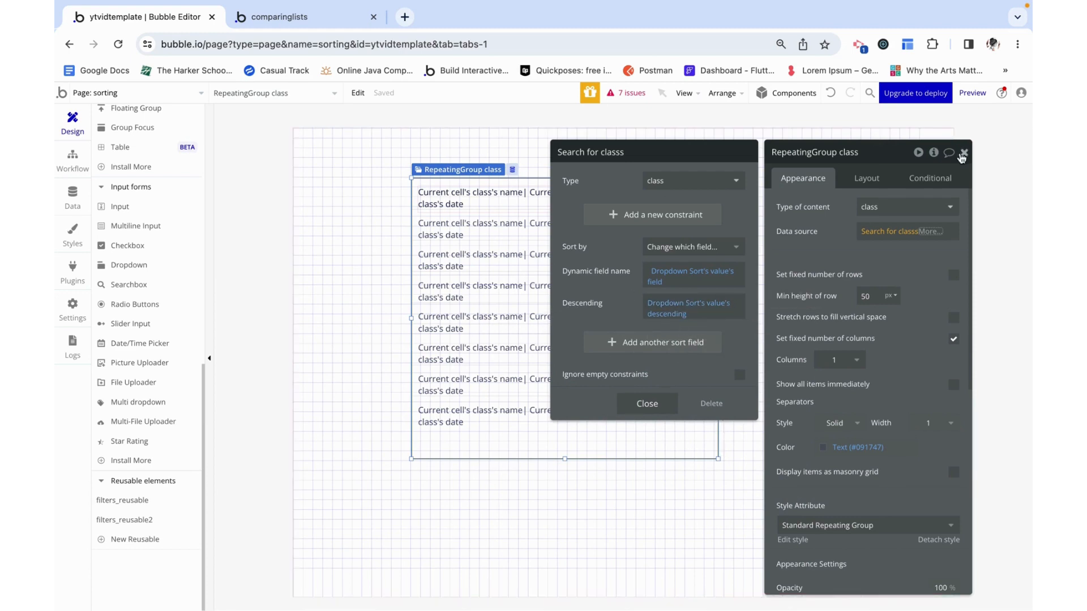
click(739, 375)
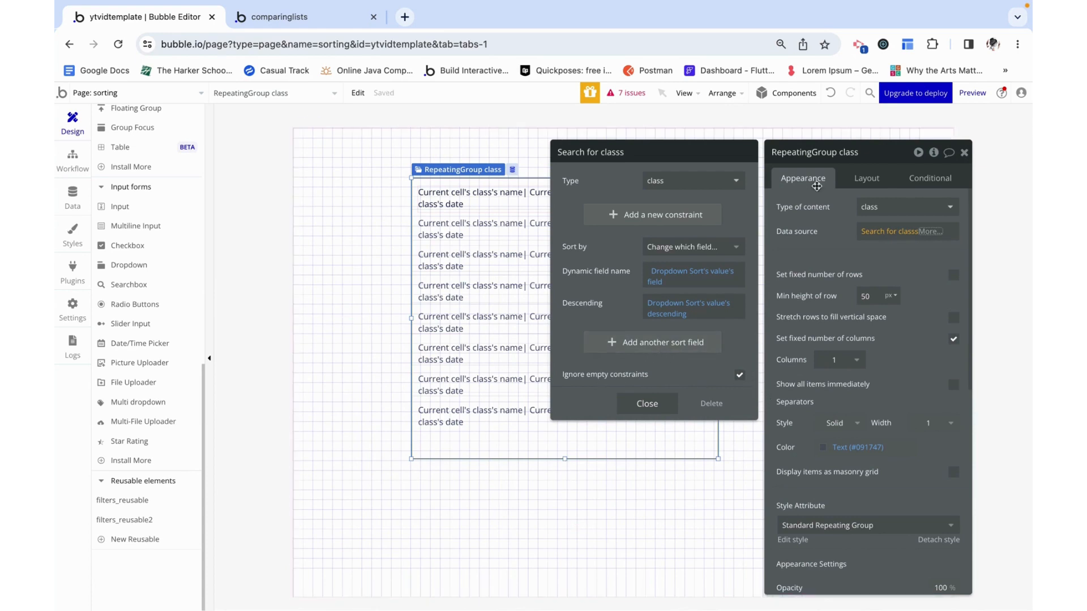
click(645, 403)
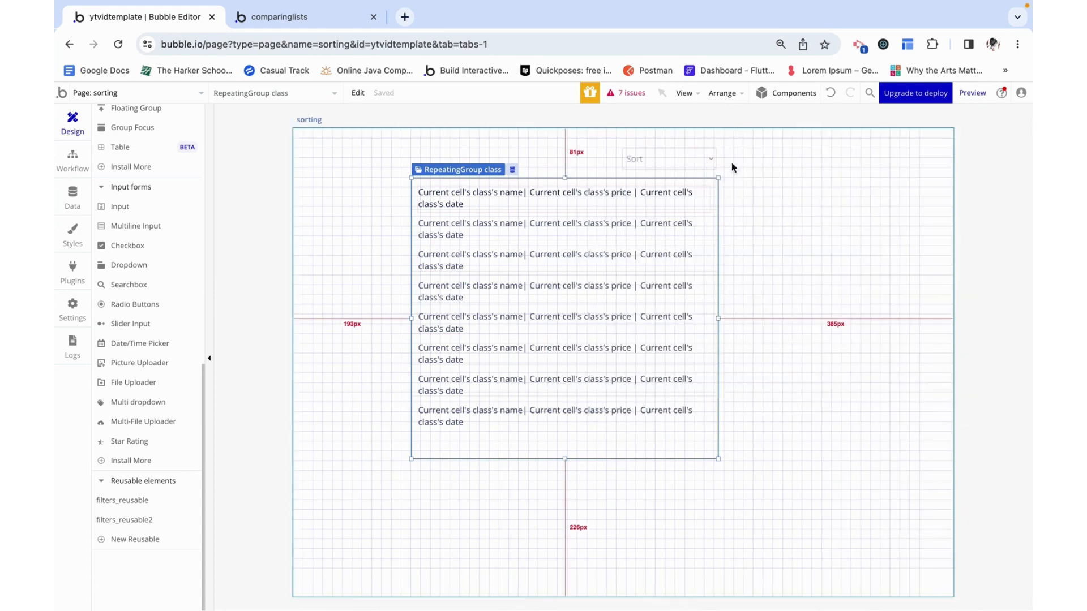
click(668, 159)
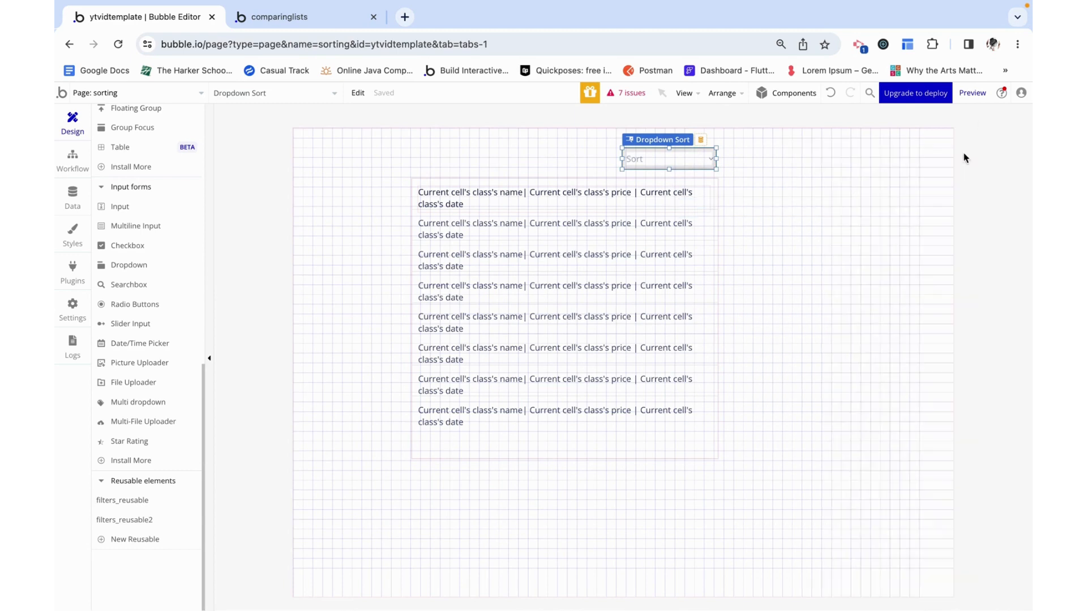
Step: Reload the preview and confirm lowest price, closest and latest start date each reorder the classes
click(971, 91)
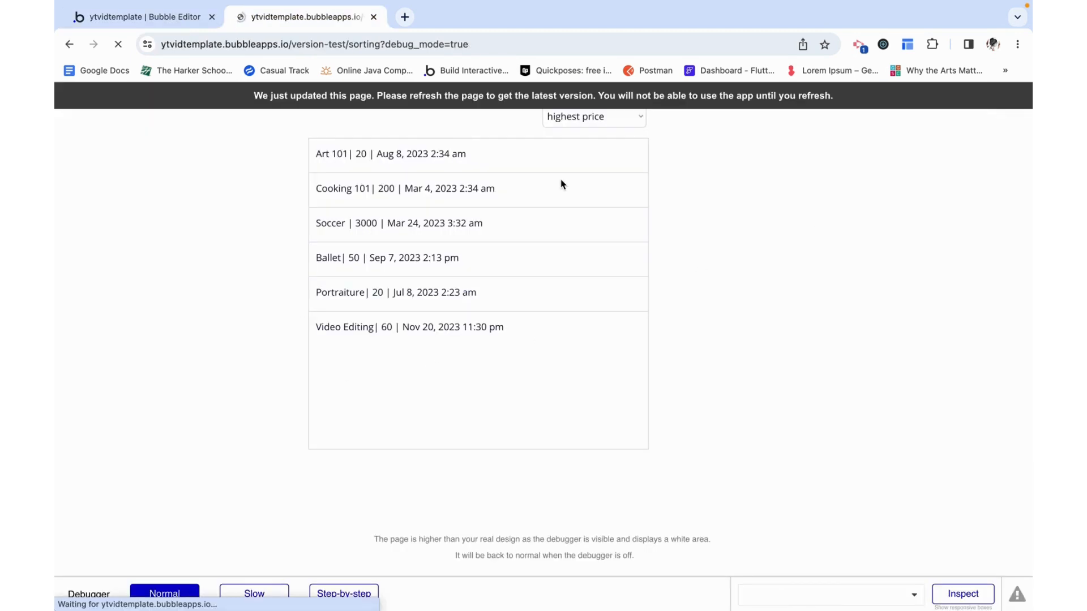
click(118, 44)
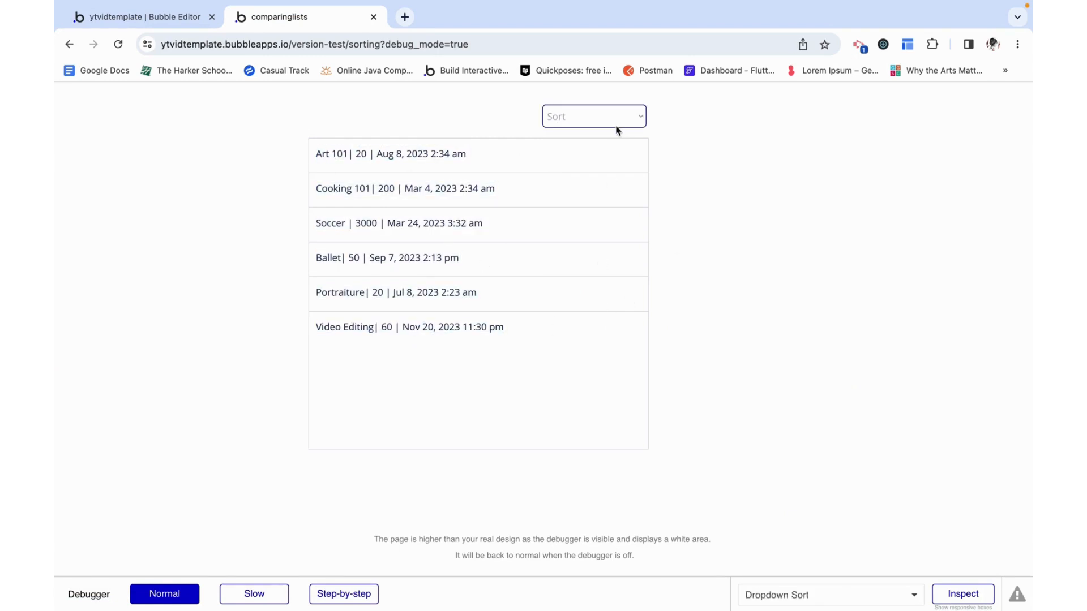
click(593, 116)
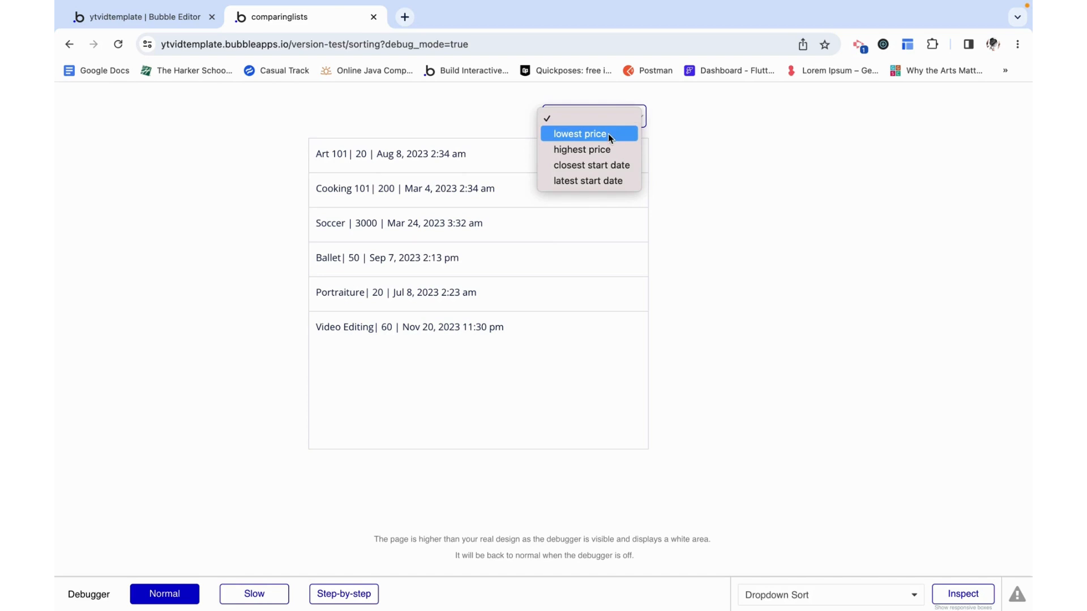
click(579, 134)
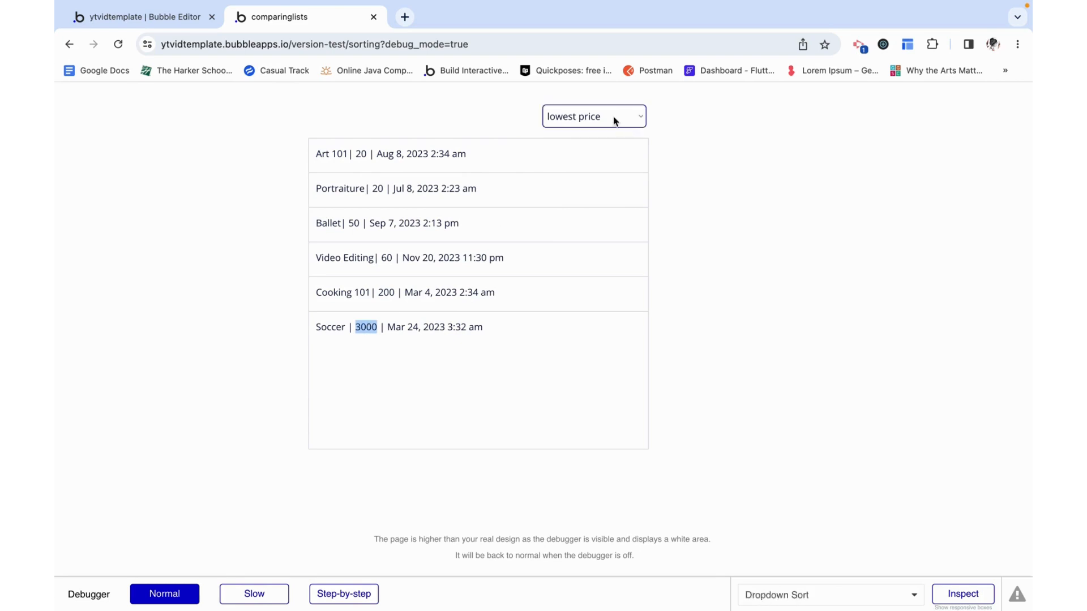
click(593, 116)
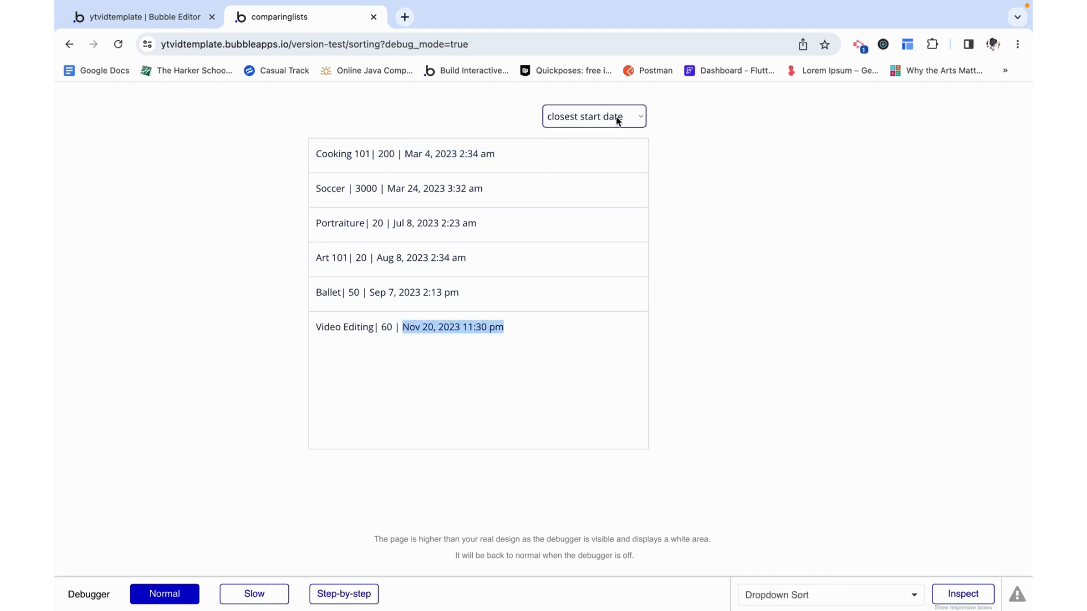
click(592, 116)
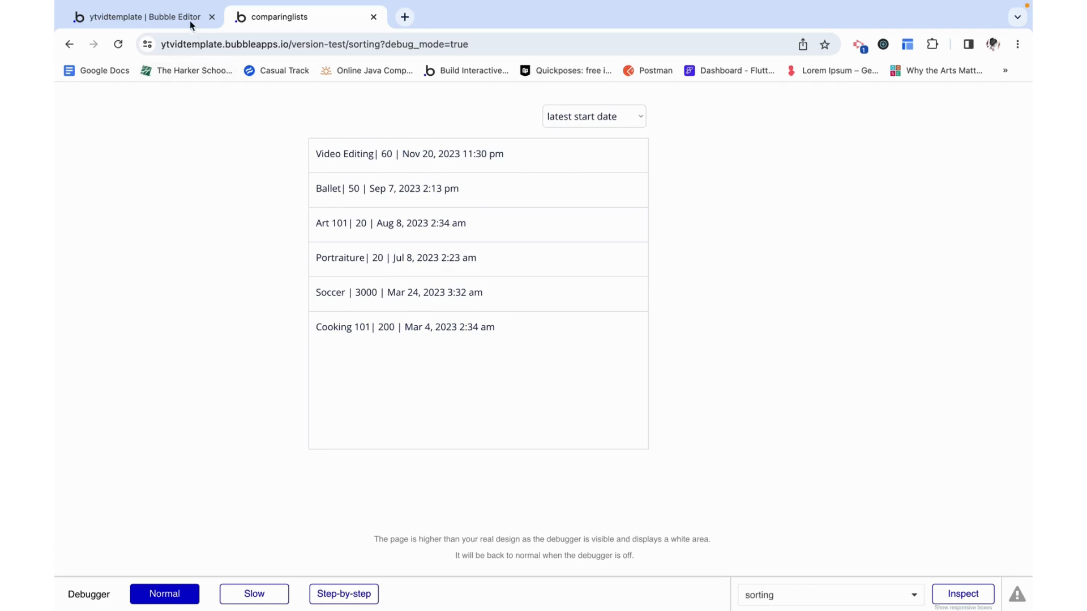
Step: Return to the editor and view the SortOptions option set under Data
click(138, 17)
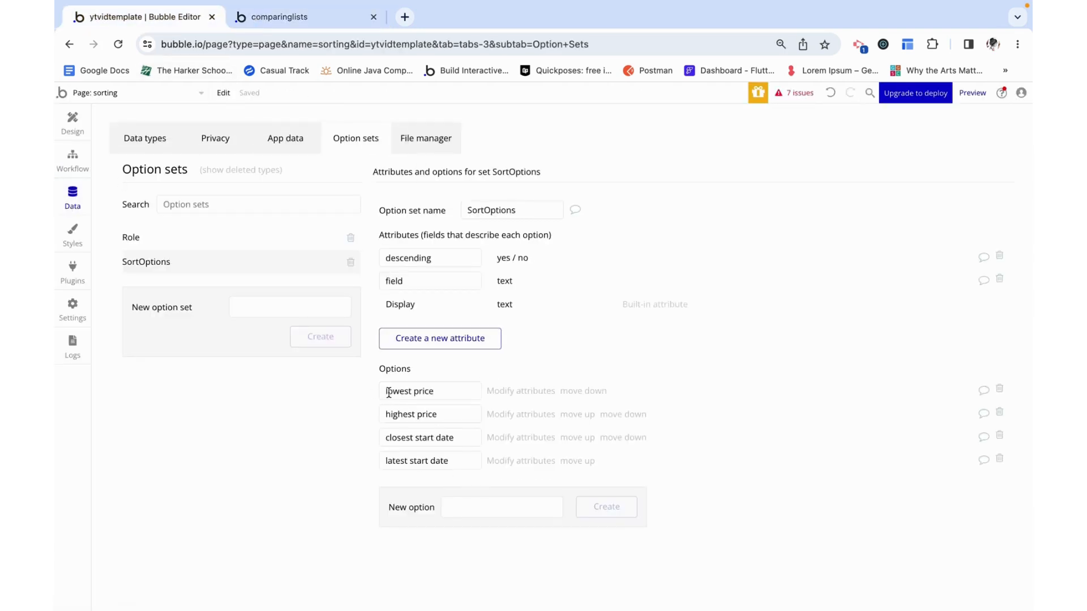
click(430, 461)
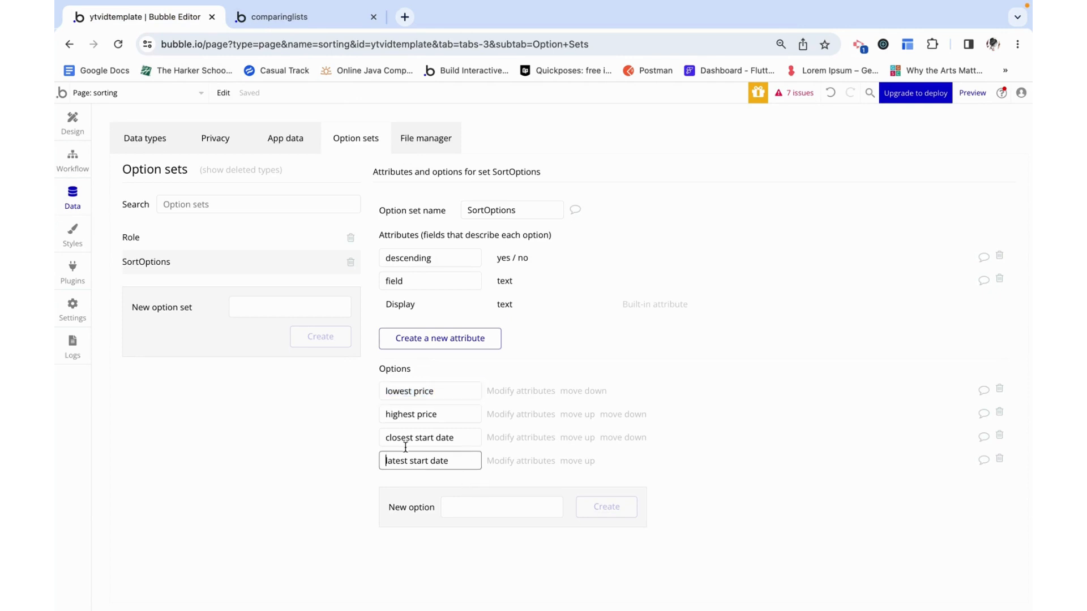
mouse_move(316, 344)
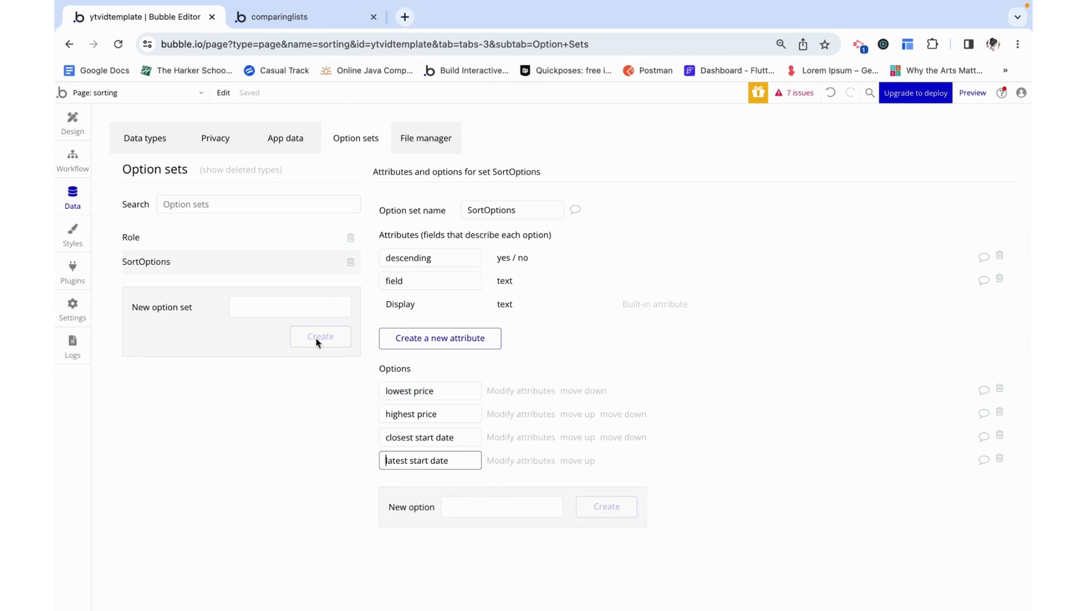